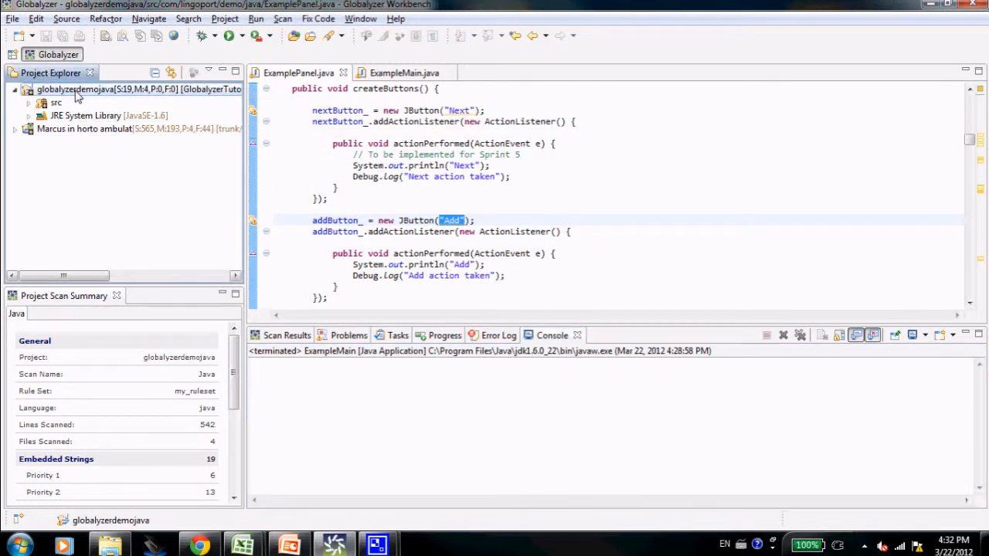
pyautogui.moveTo(541, 286)
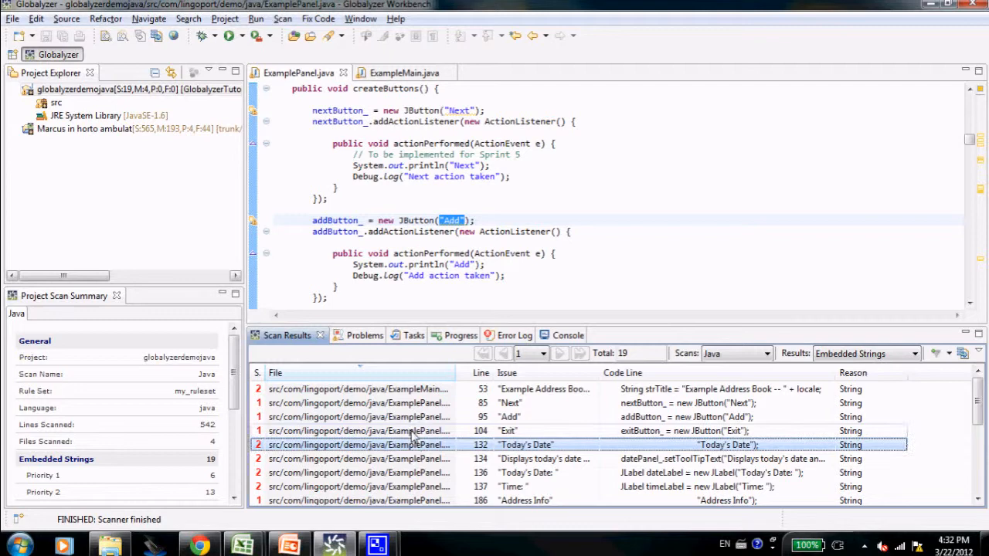
# - Jump from the scan results to the hard-coded Exit and Add button strings in ExamplePanel.java
pyautogui.click(506, 429)
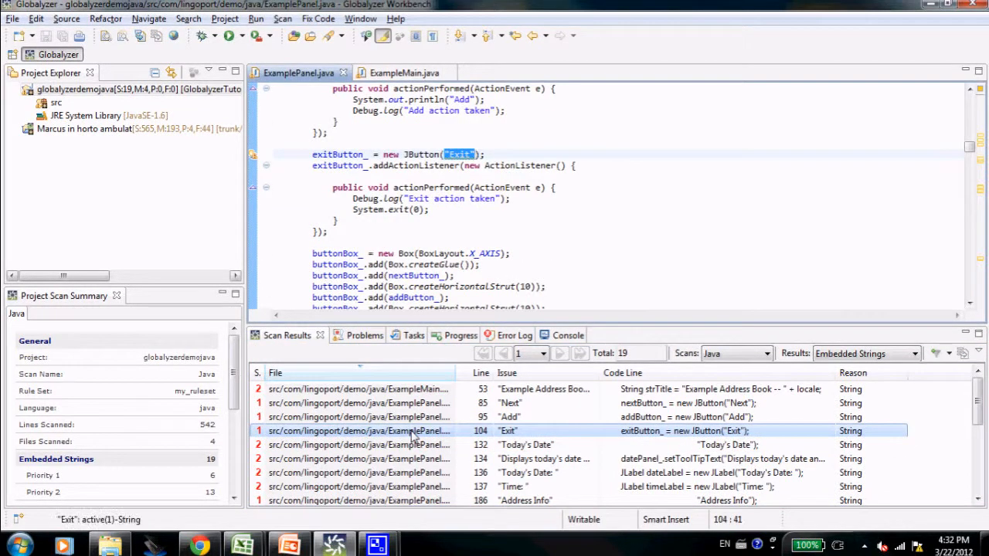
pyautogui.click(525, 445)
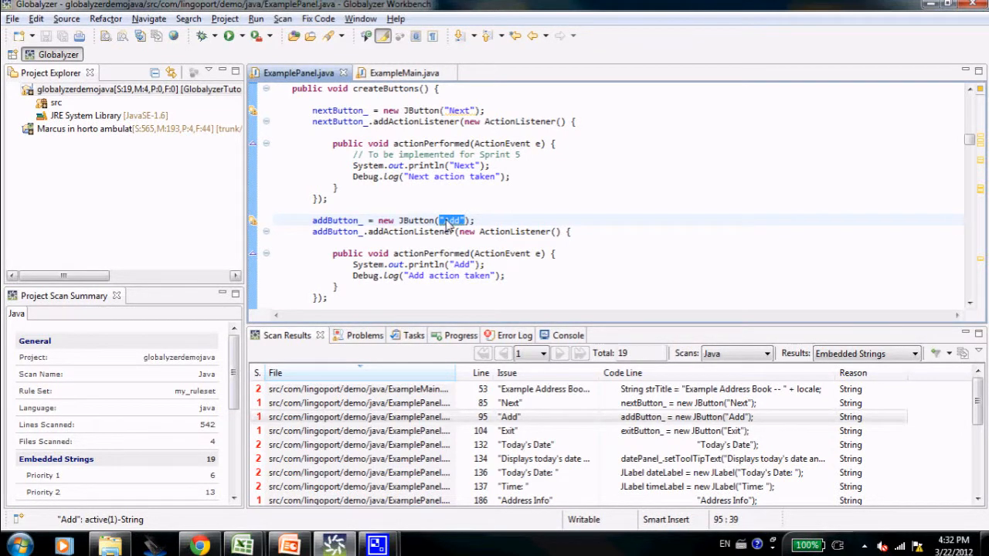
pyautogui.moveTo(451, 221)
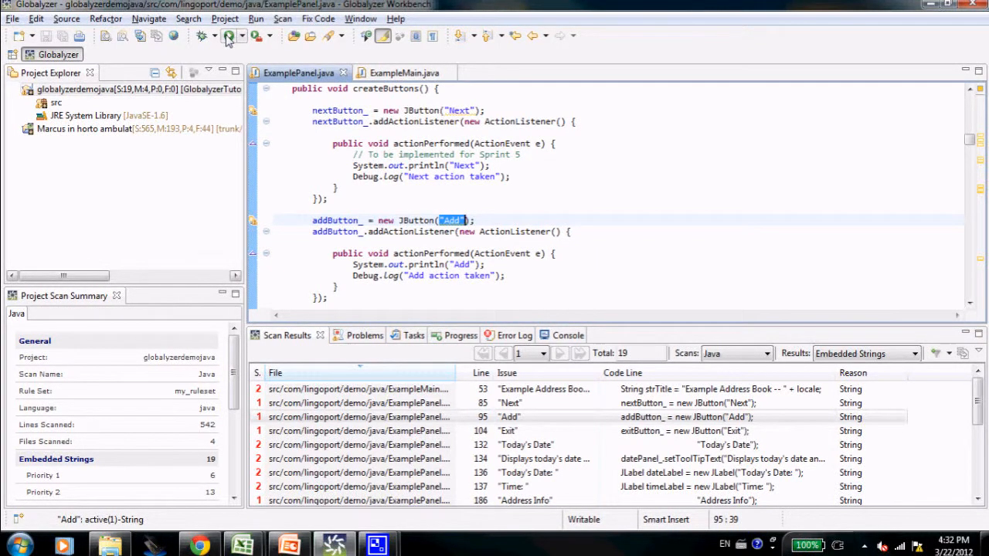
pyautogui.click(230, 36)
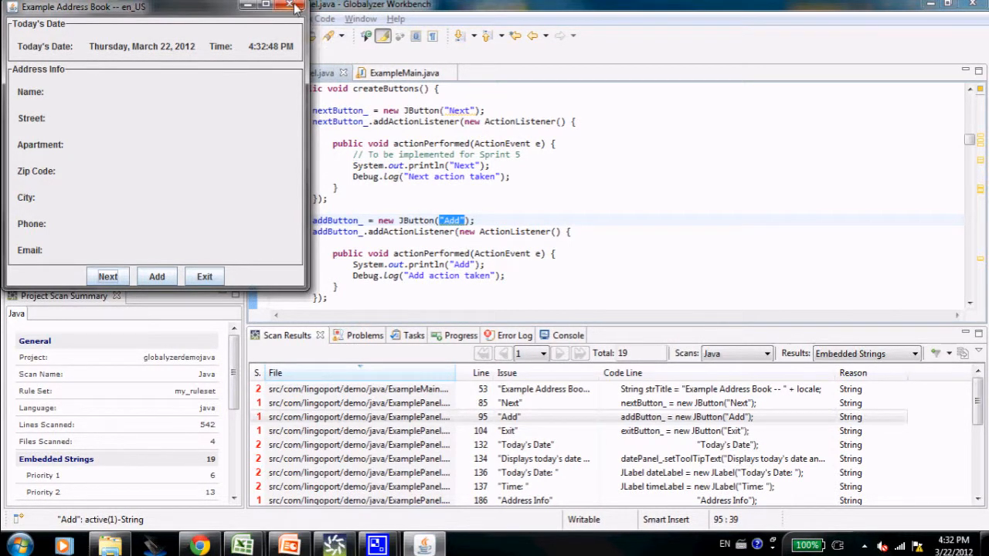
pyautogui.click(289, 6)
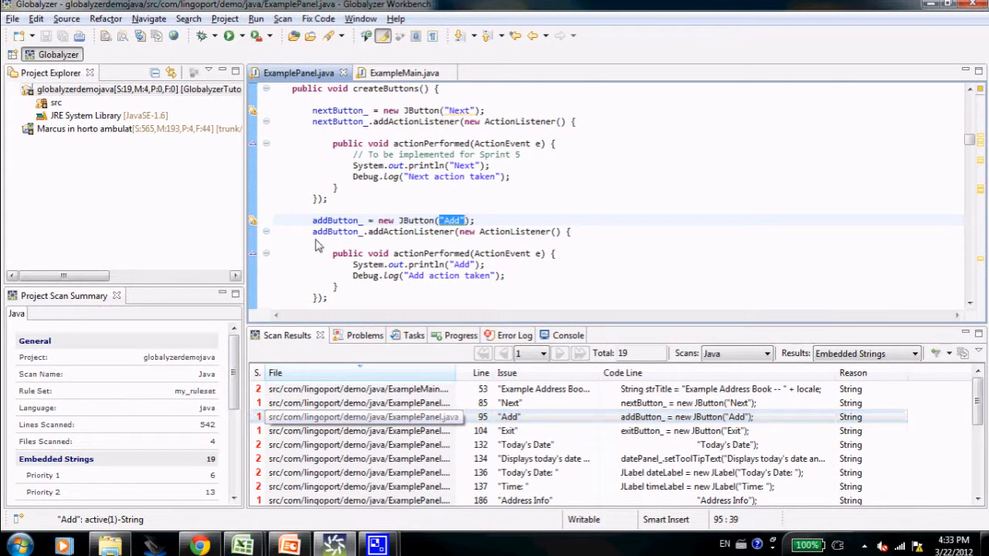
pyautogui.click(283, 19)
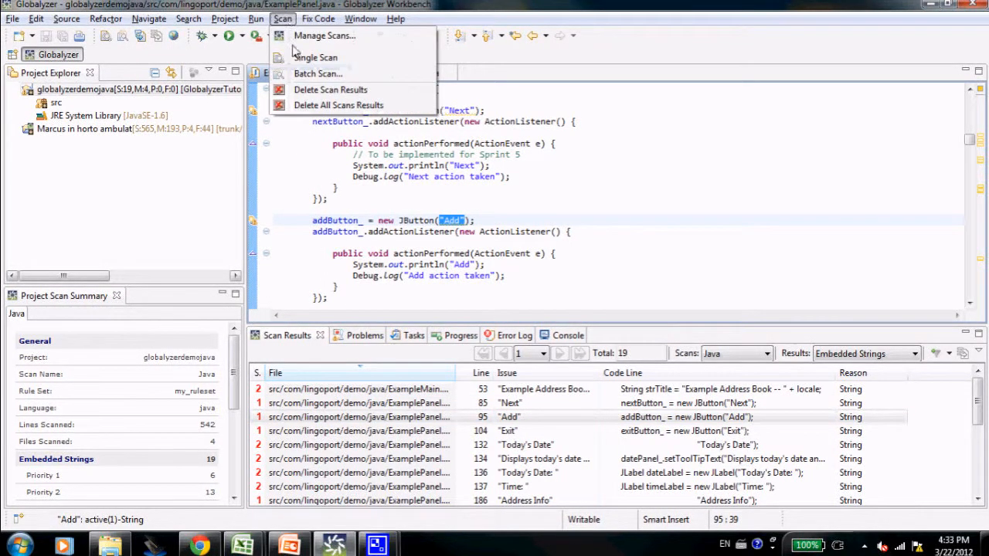
pyautogui.click(324, 35)
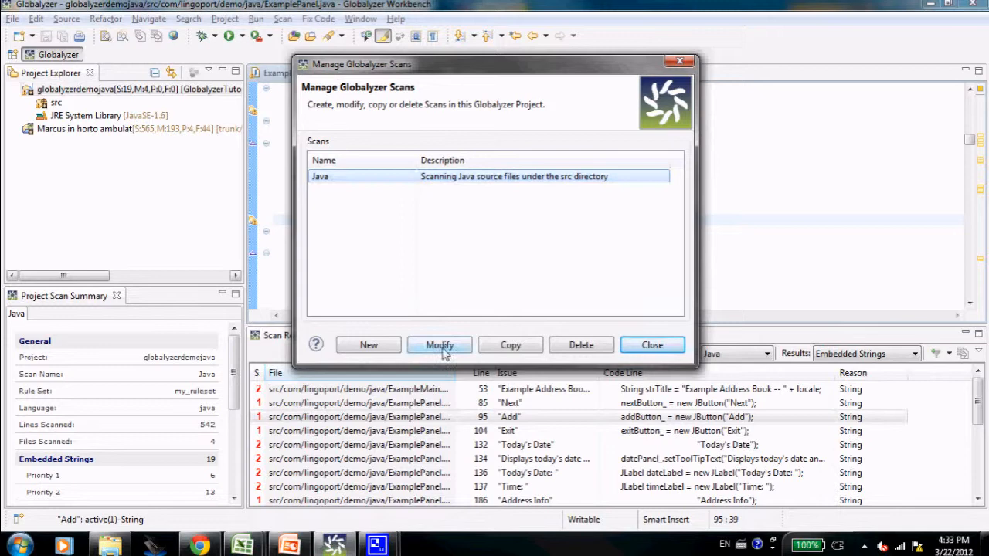
pyautogui.click(438, 345)
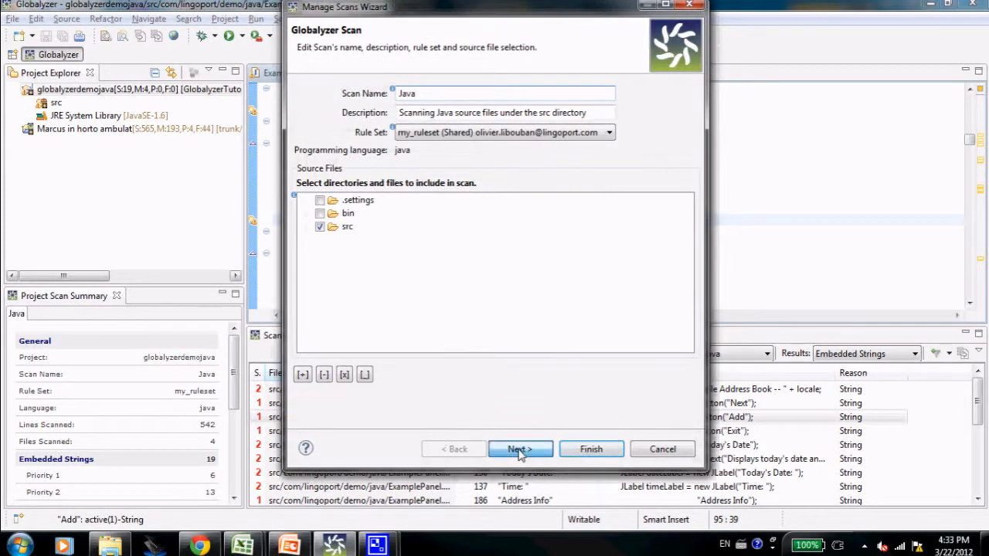
pyautogui.click(519, 448)
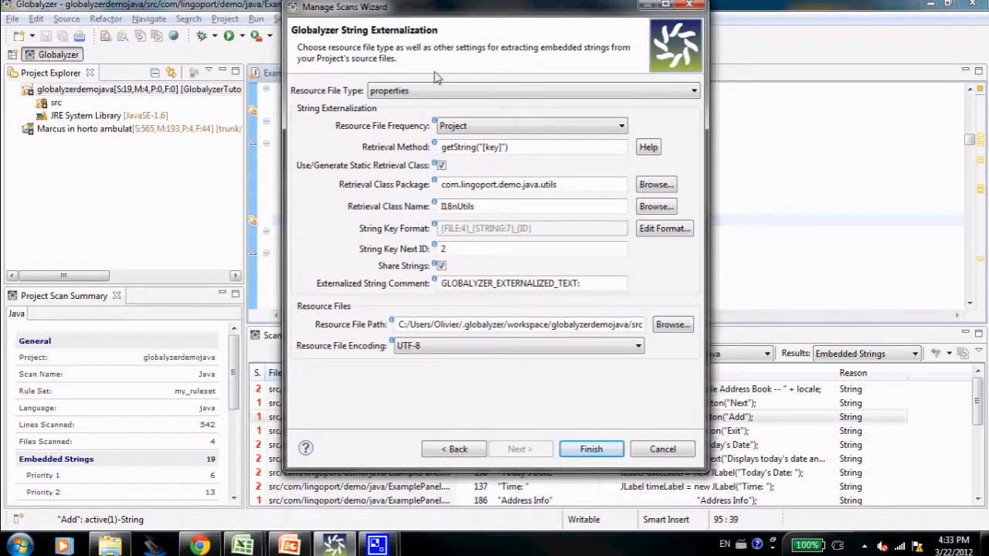
pyautogui.click(692, 89)
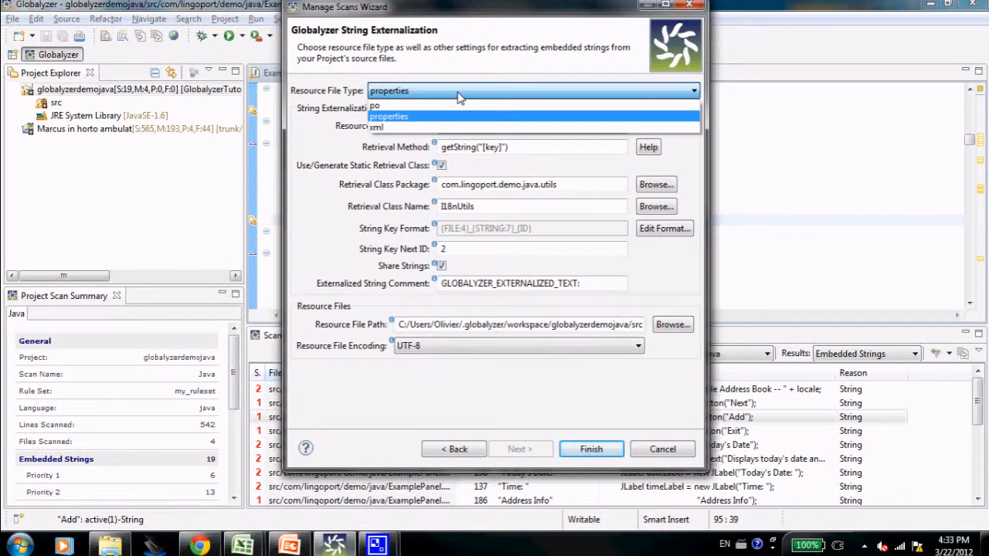
pyautogui.click(389, 116)
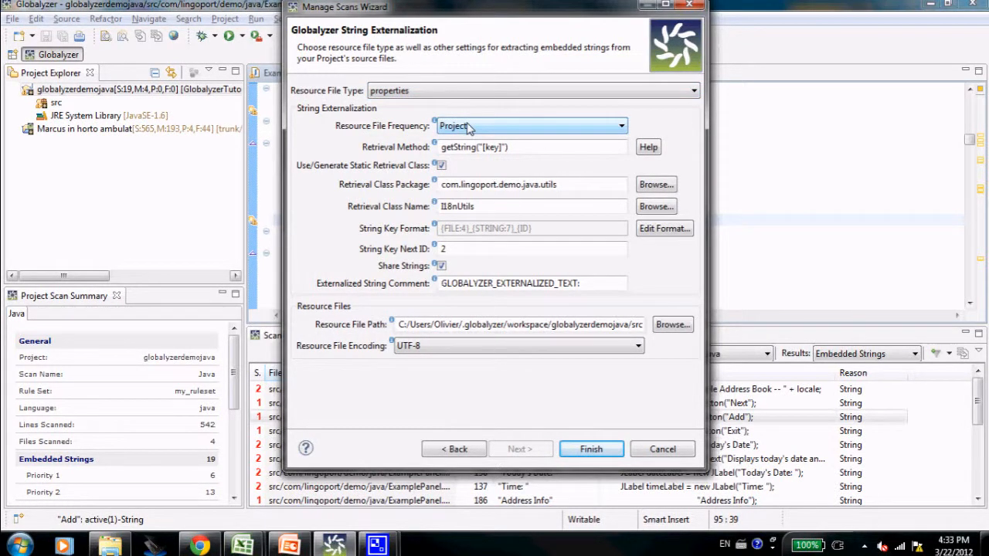
pyautogui.click(621, 125)
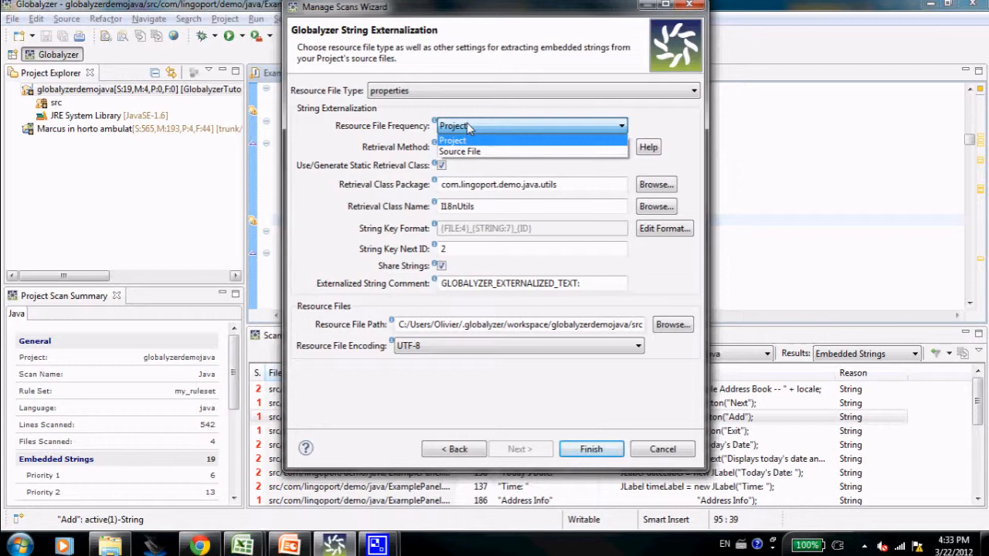
pyautogui.click(451, 139)
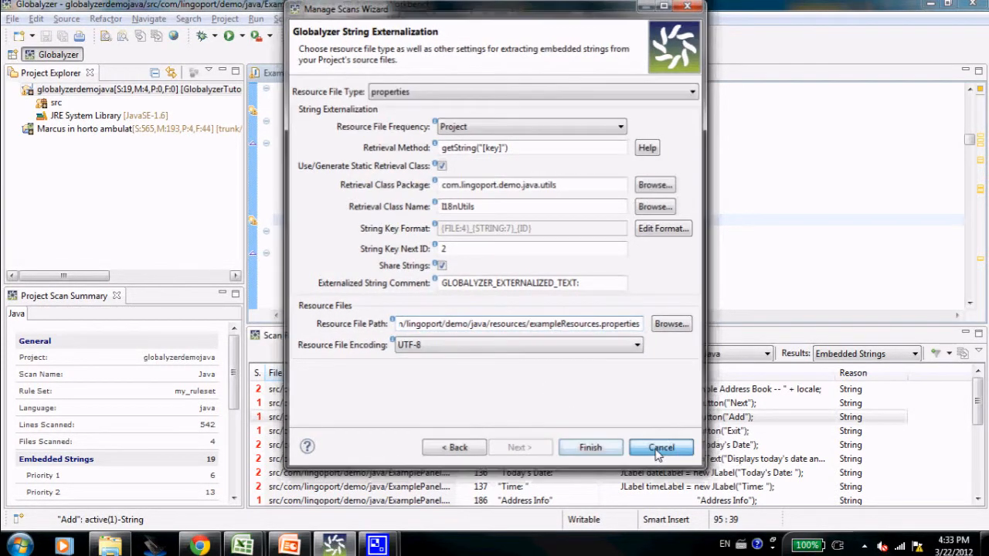
pyautogui.click(661, 448)
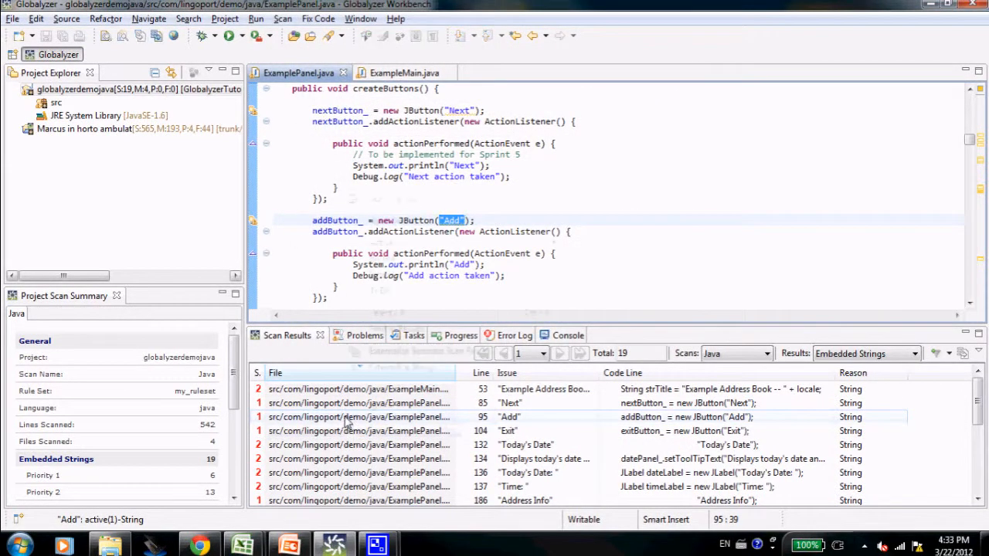
# - Externalize the Add scan result so ExamplePanel.java calls I18nUtils.getString("EXAM_ADD_2")
pyautogui.rightClick(358, 417)
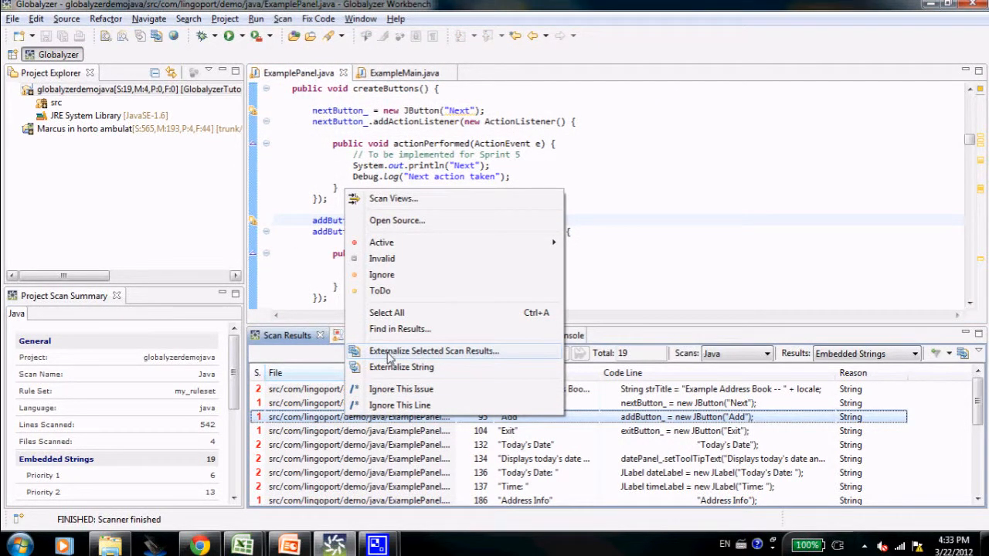
pyautogui.click(432, 351)
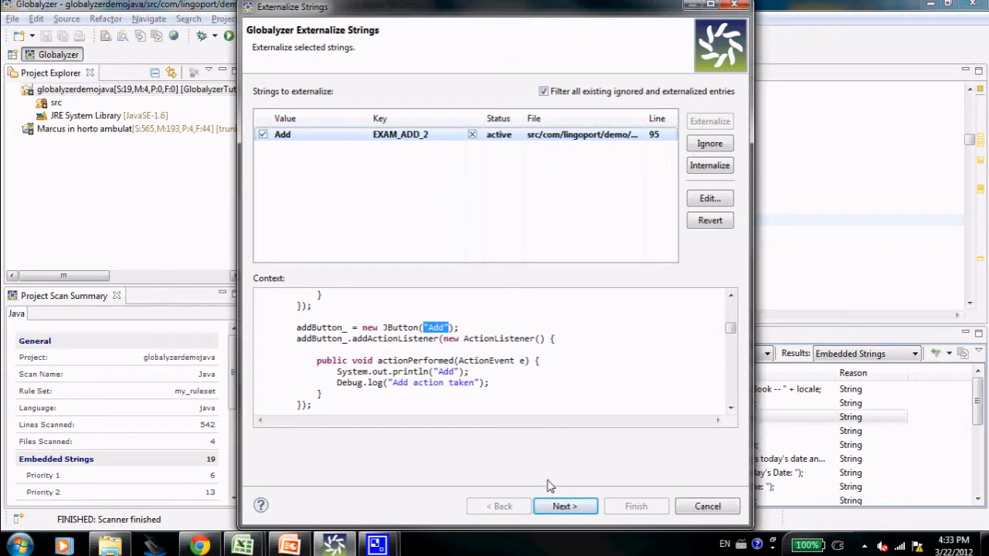
pyautogui.click(564, 507)
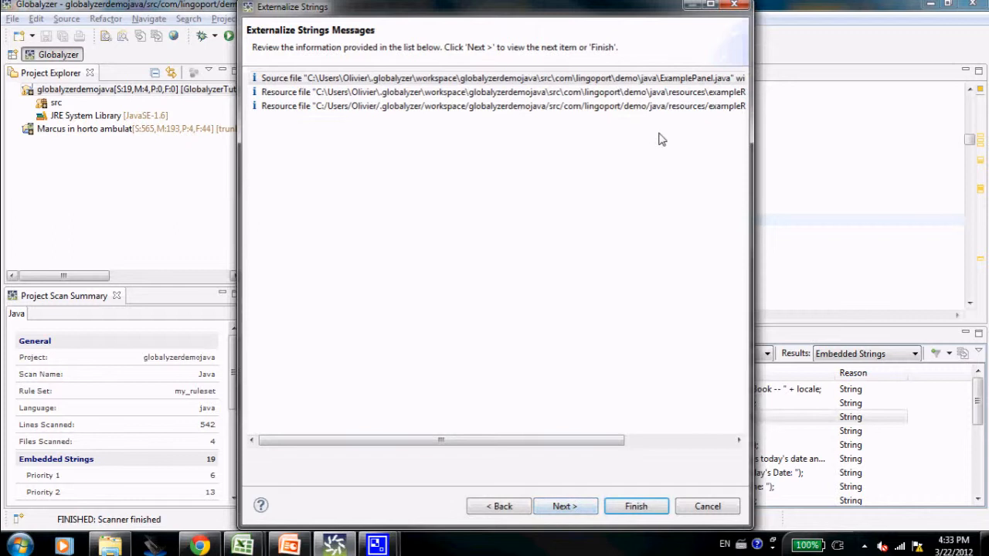
pyautogui.moveTo(751, 147)
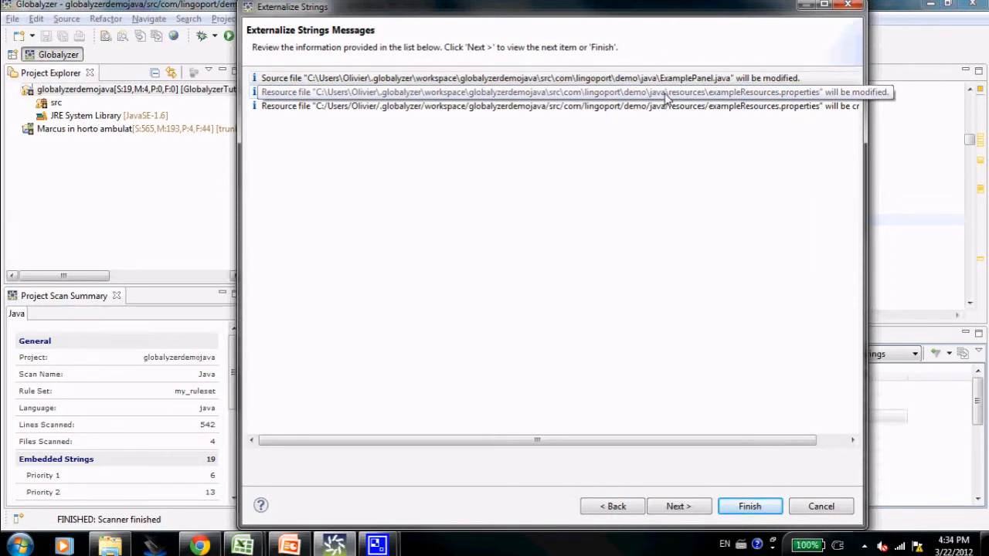
pyautogui.click(748, 506)
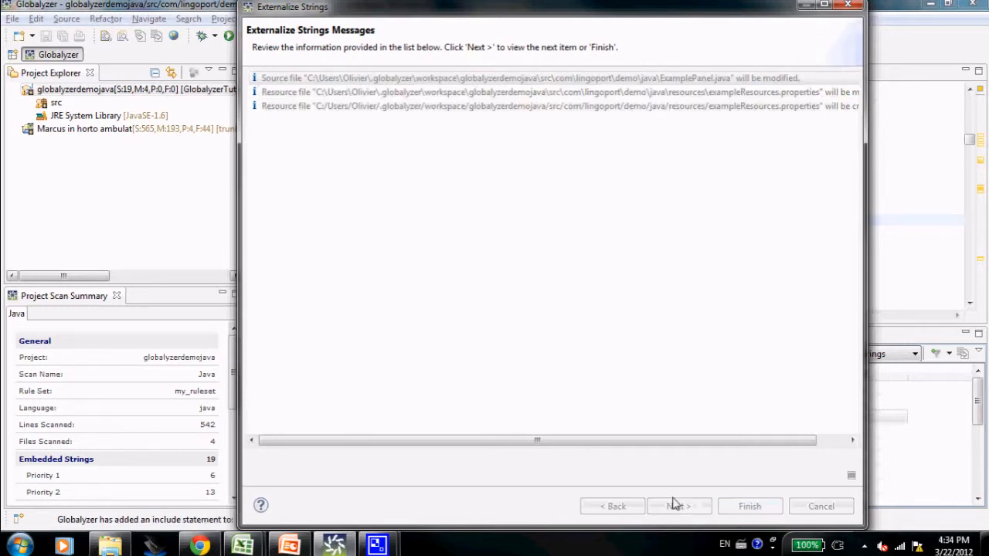
pyautogui.click(747, 507)
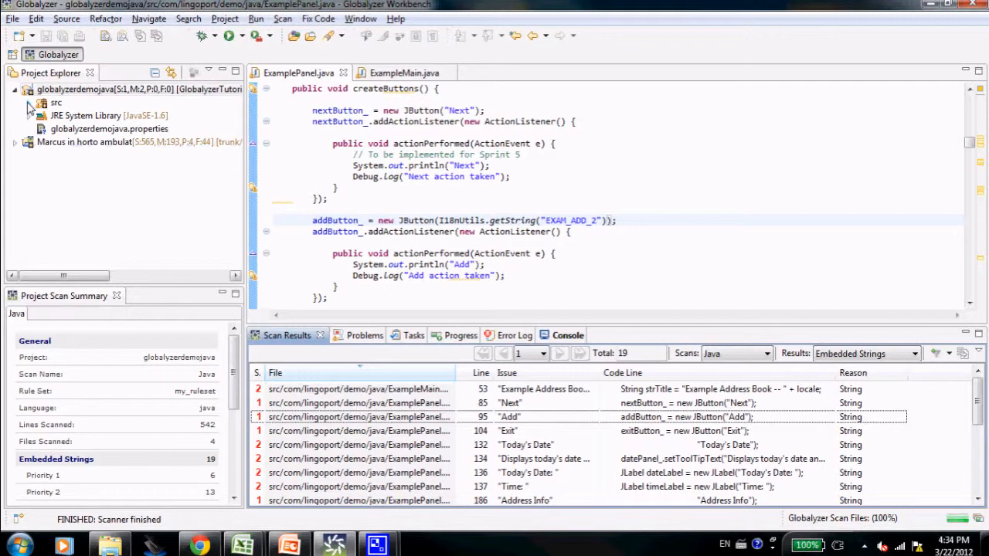
# - View EXAM_ADD_2=Add in exampleResources.properties under com.lingoport.demo.java.resources, then show ExampleMain.java
pyautogui.click(29, 102)
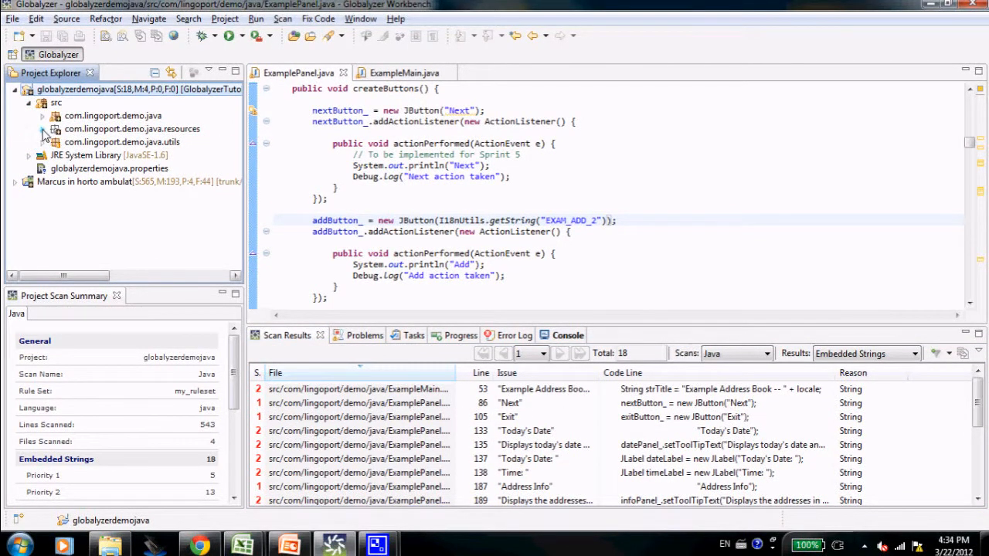
pyautogui.click(43, 130)
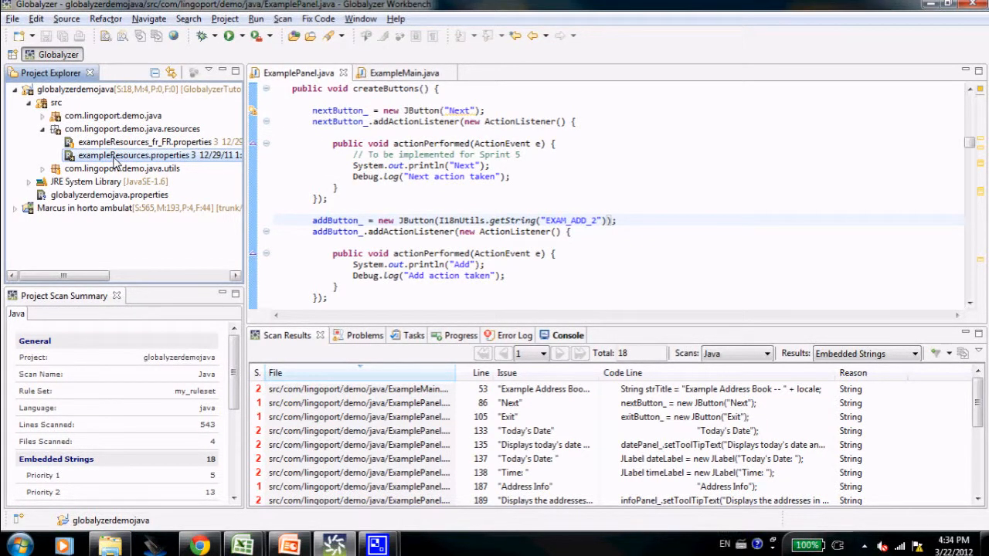
pyautogui.doubleClick(136, 154)
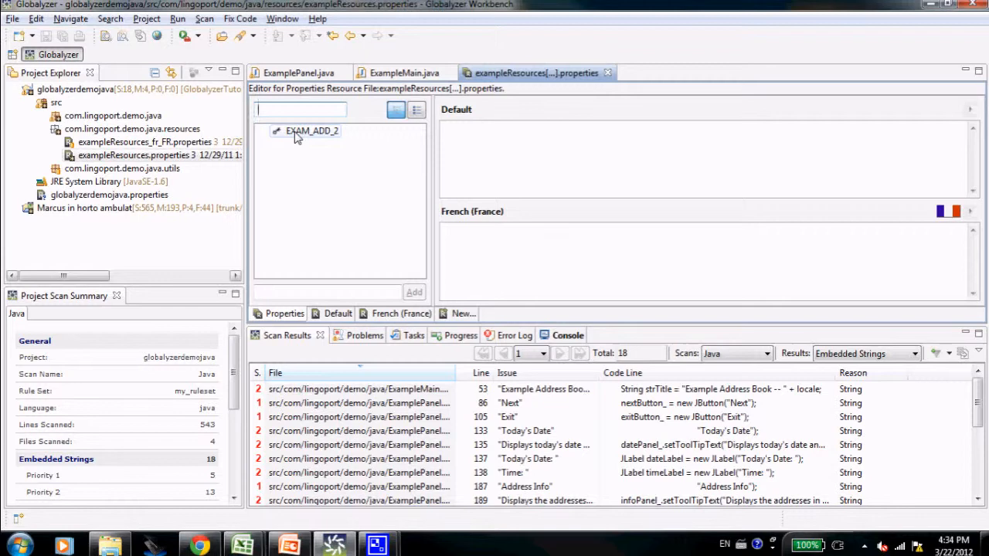
pyautogui.click(312, 130)
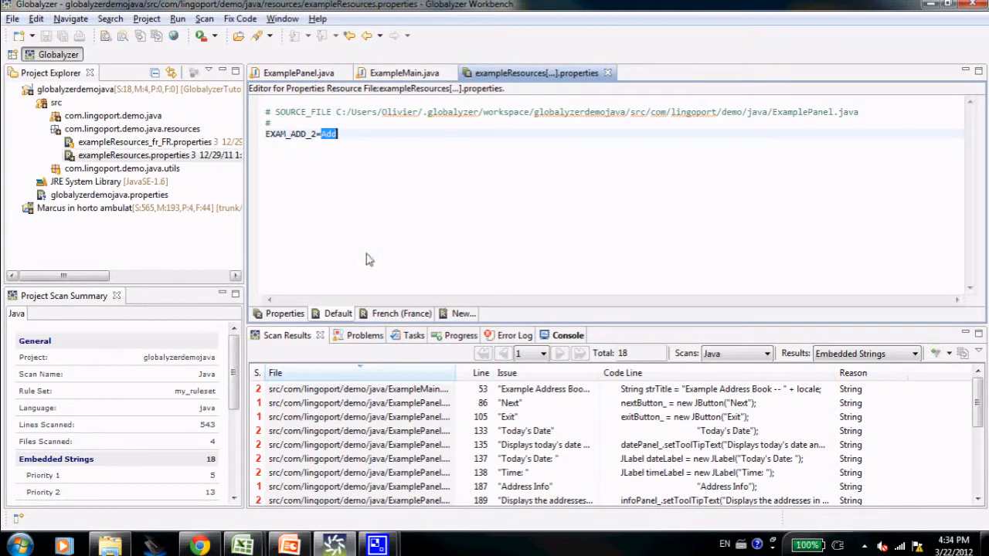
pyautogui.click(460, 312)
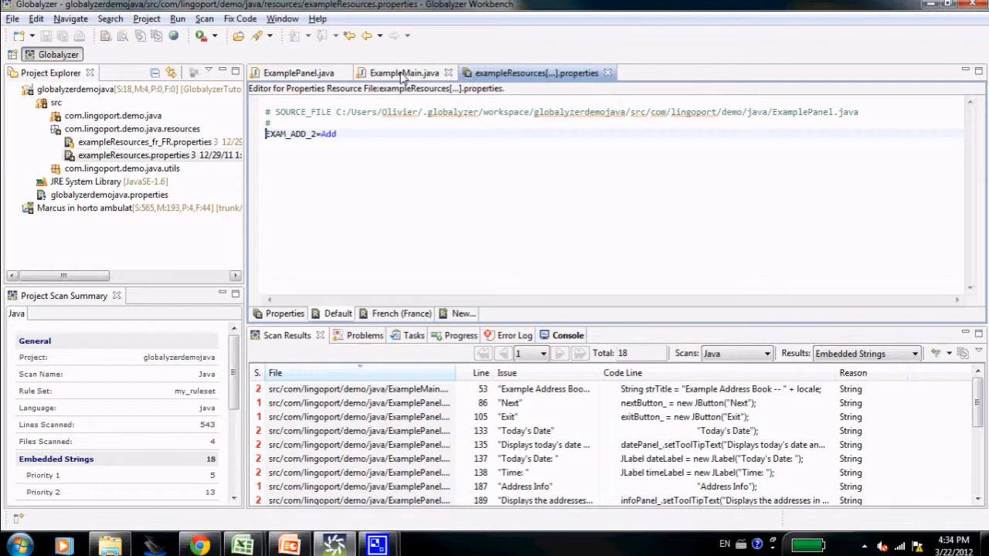
pyautogui.click(405, 73)
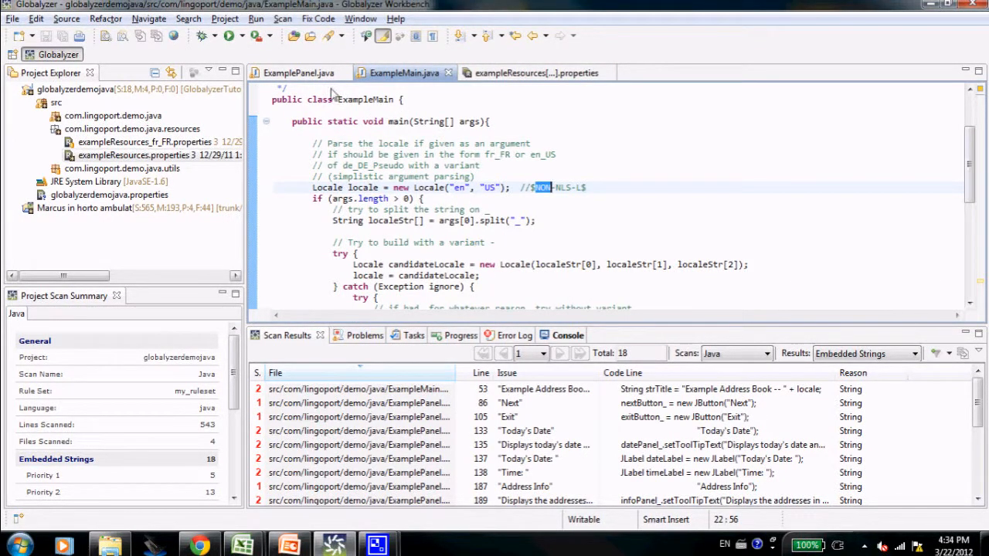
# - Check the getString call in ExamplePanel.java, exit the running Address Book, and select exampleResources.properties
pyautogui.click(298, 73)
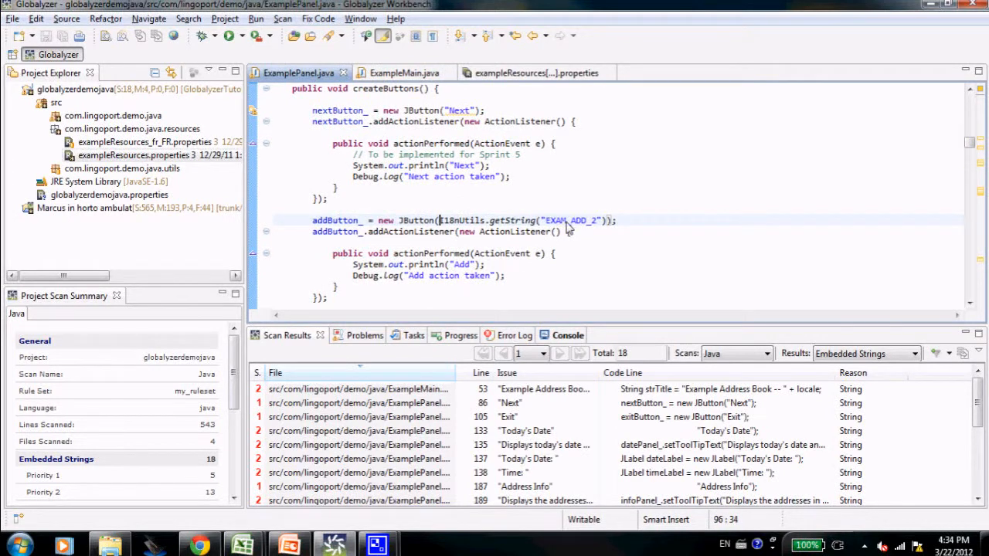
pyautogui.doubleClick(570, 220)
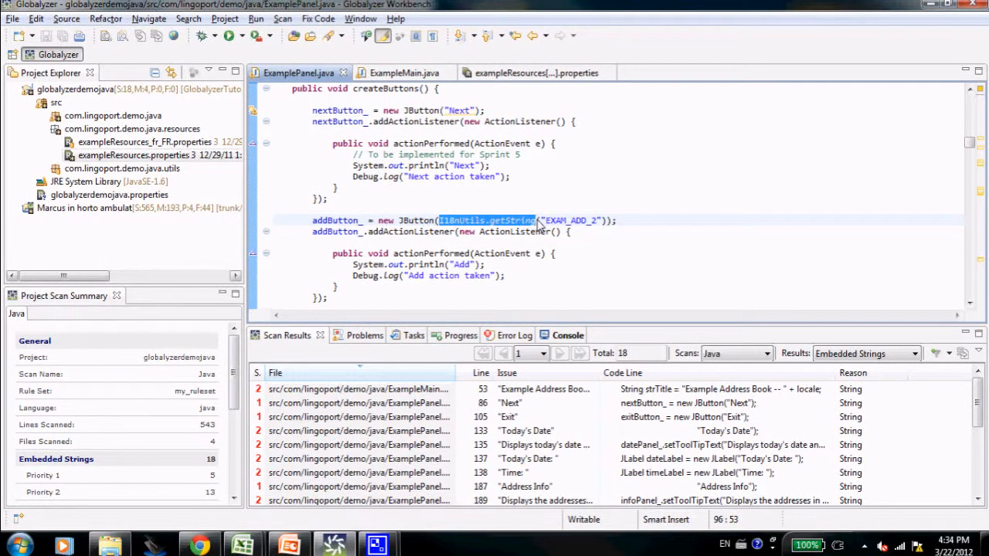
pyautogui.moveTo(374, 235)
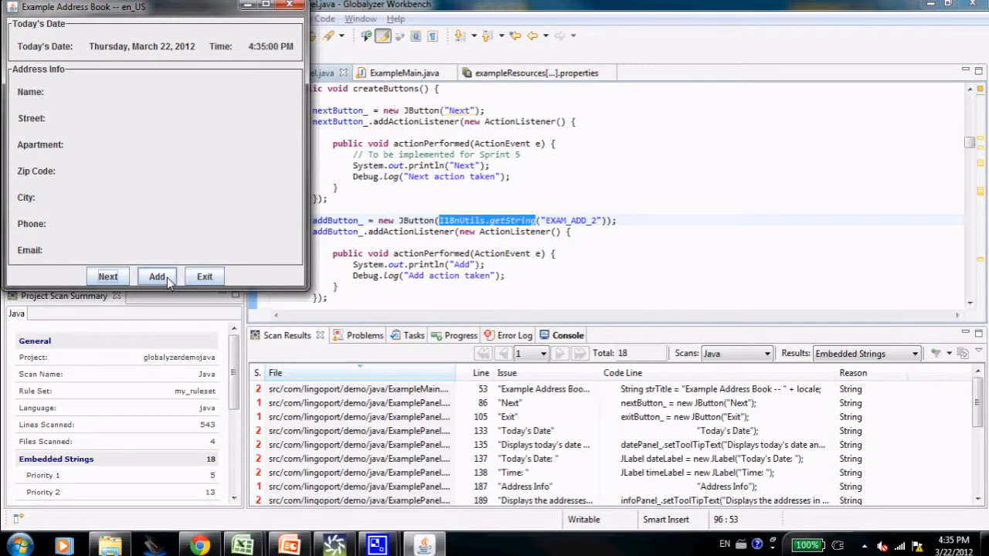
pyautogui.click(157, 277)
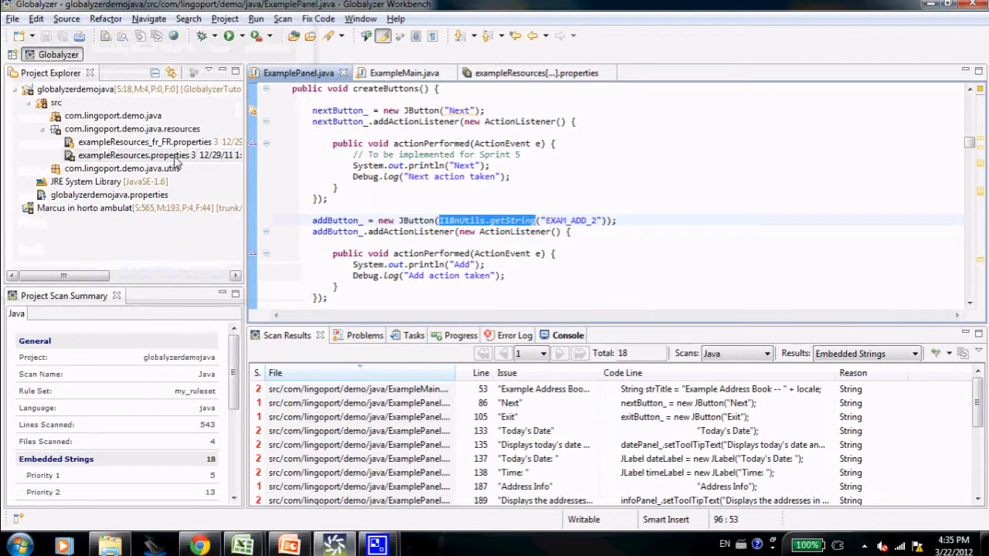
pyautogui.click(139, 154)
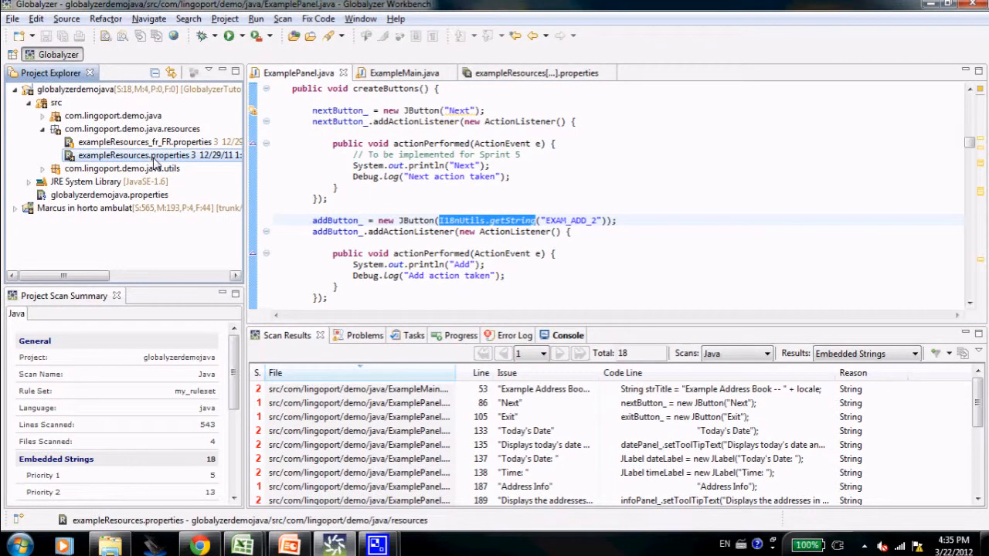
# - Start Globalyzer PseudoLocalization on exampleResources.properties with new pseudo characters and 20 percent lengthening
pyautogui.rightClick(154, 154)
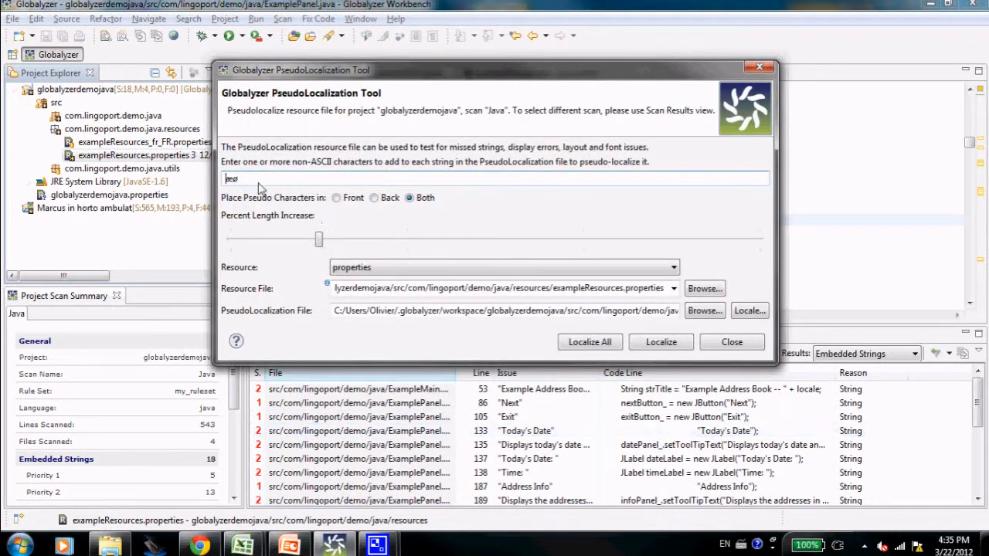
pyautogui.tripleClick(230, 179)
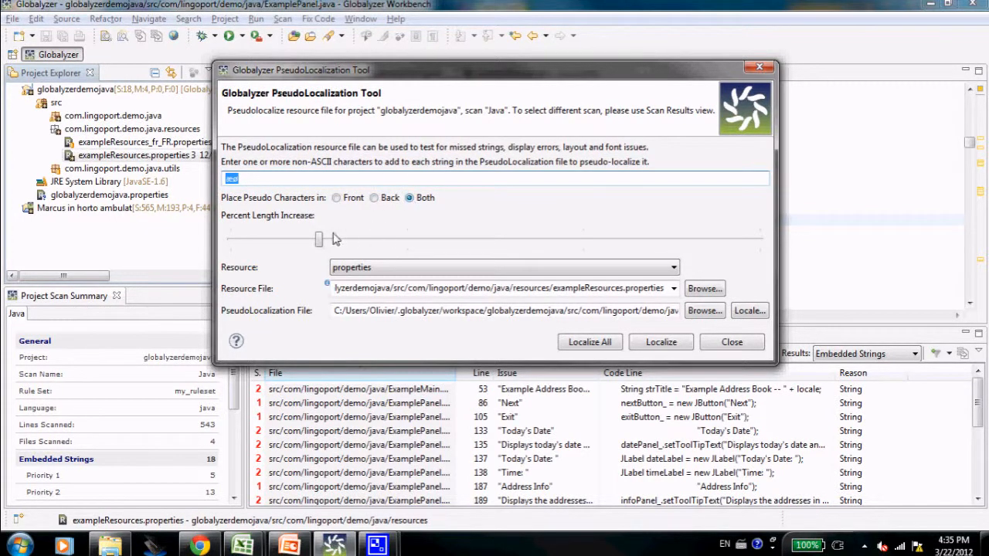
pyautogui.moveTo(318, 238); pyautogui.dragTo(300, 238)
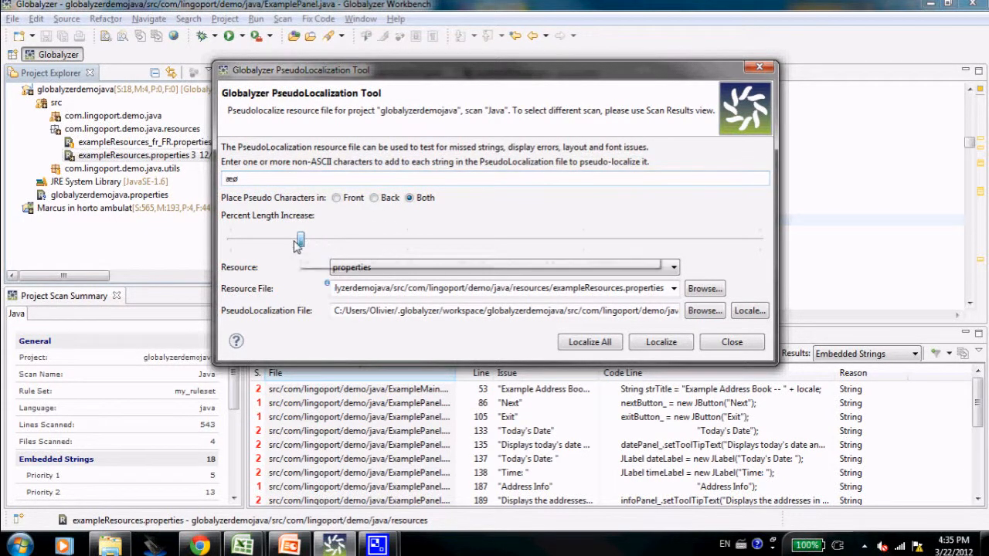
pyautogui.moveTo(284, 239)
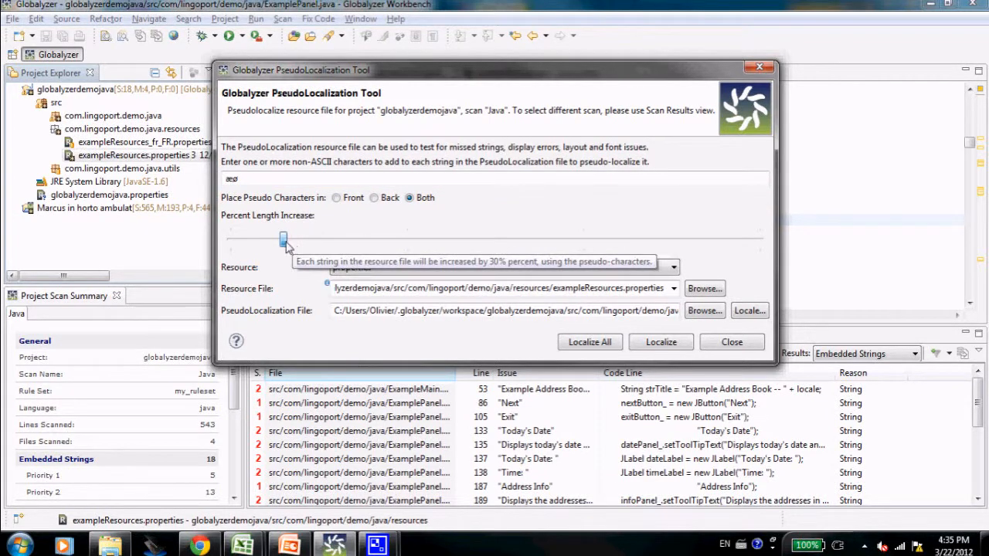
pyautogui.moveTo(285, 240); pyautogui.dragTo(266, 240)
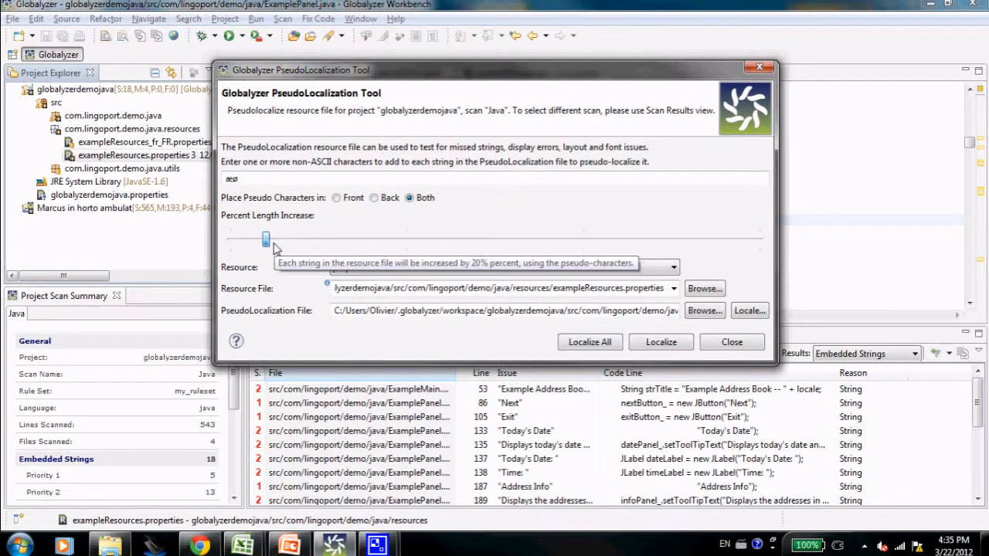
pyautogui.click(502, 288)
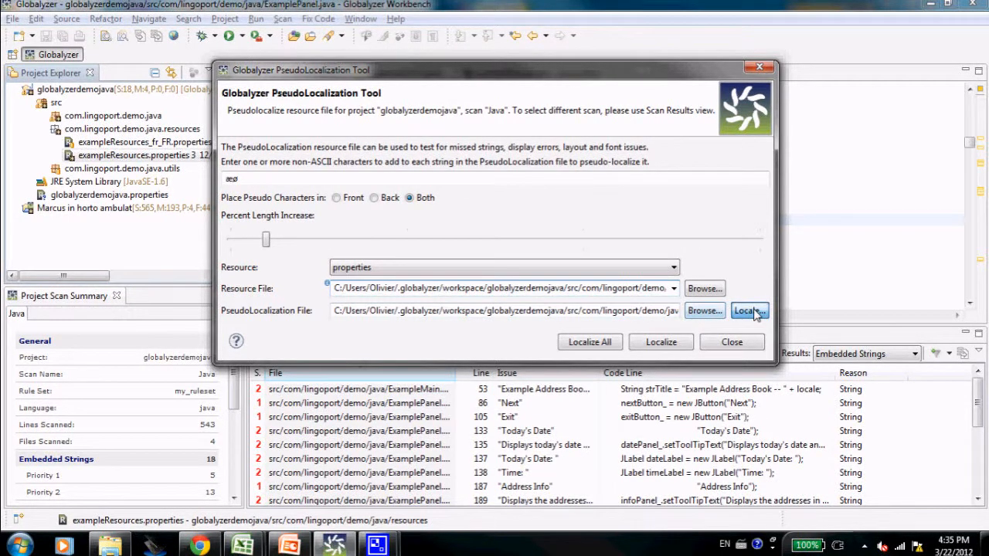
# - Choose Icelandic (Iceland) as the pseudo-localization locale
pyautogui.click(747, 309)
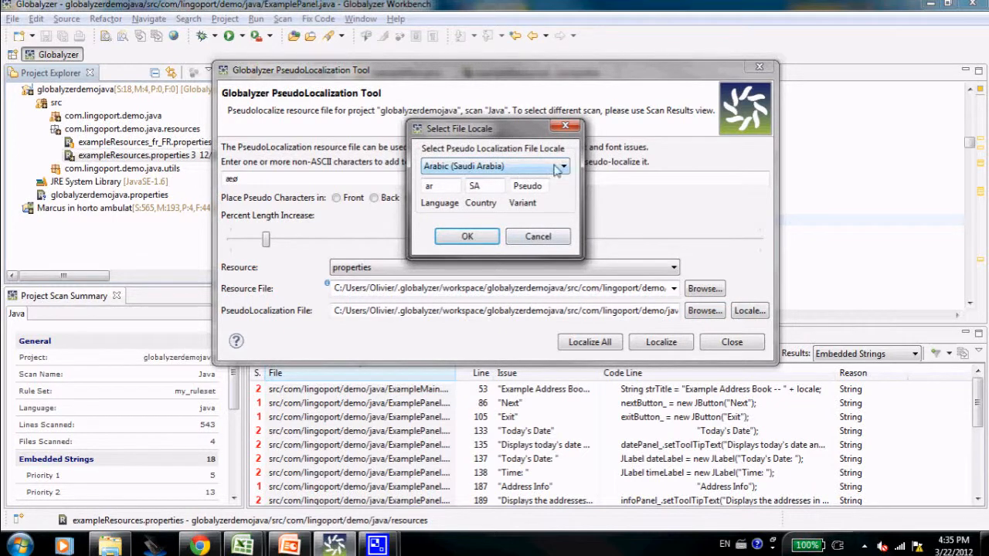
pyautogui.click(563, 167)
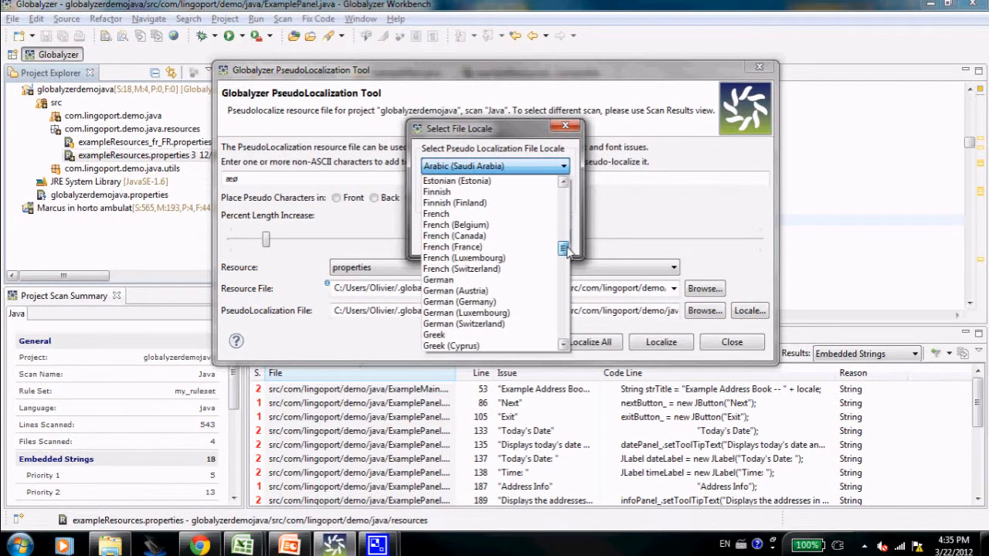
pyautogui.scroll(-3)
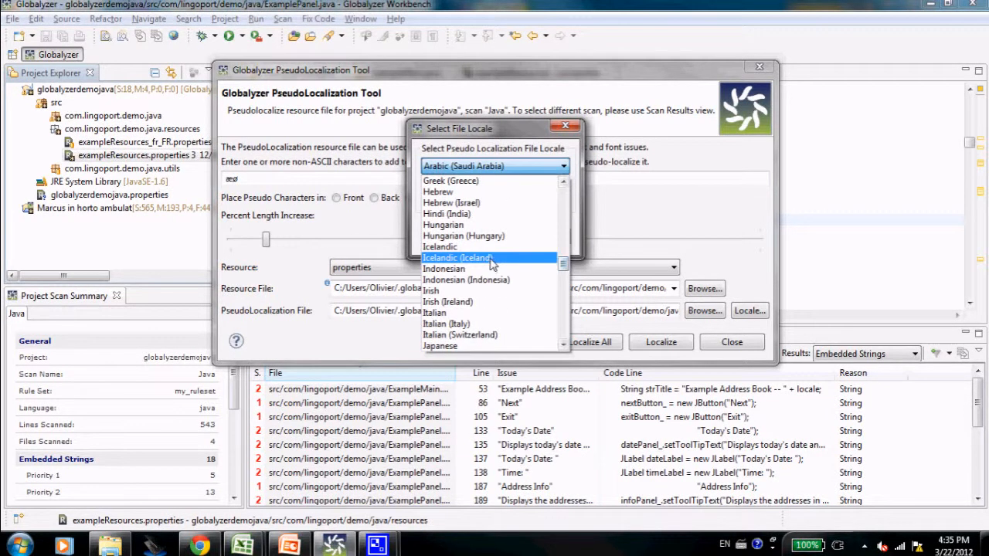
pyautogui.click(458, 257)
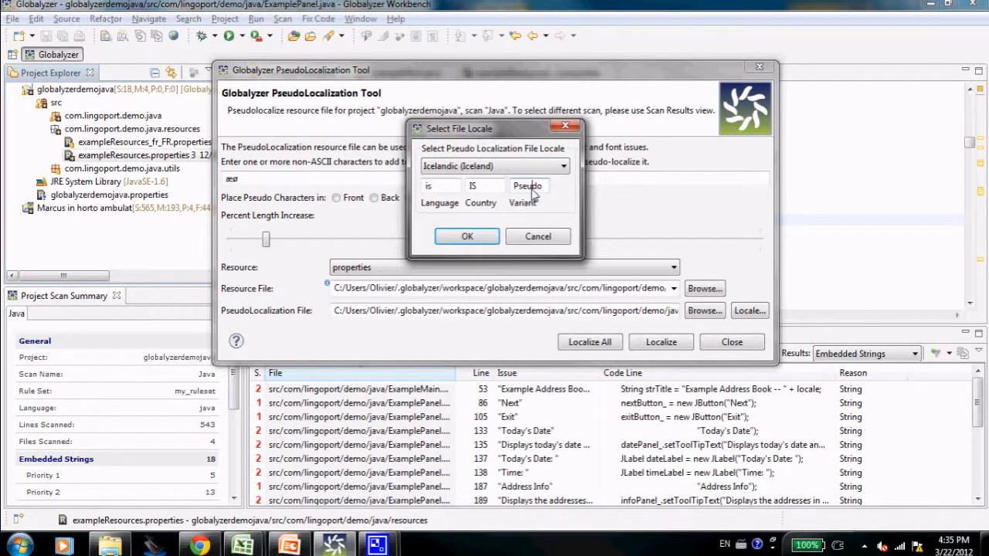
pyautogui.click(466, 237)
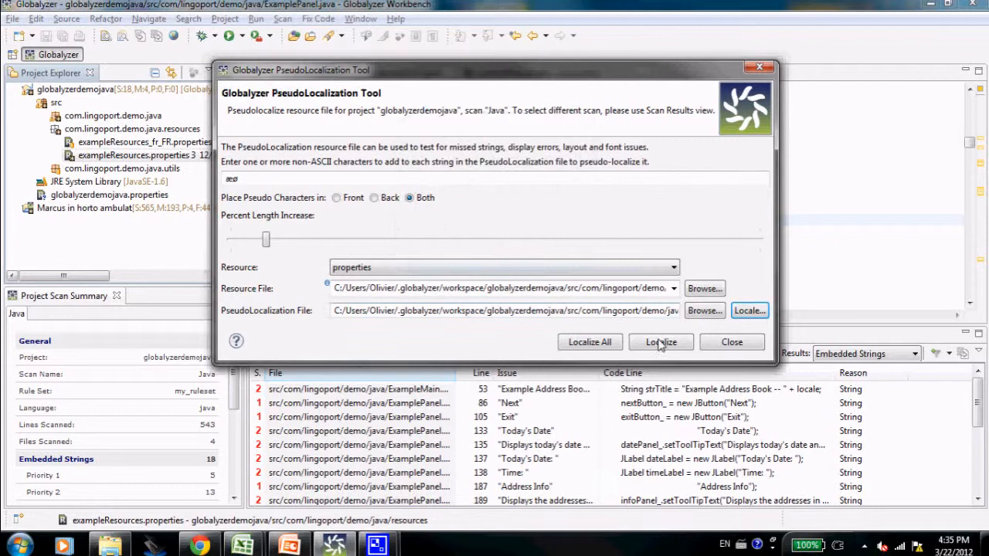
# - Localize to generate exampleResources_is_IS_Pseudo.properties and close the tool
pyautogui.click(661, 342)
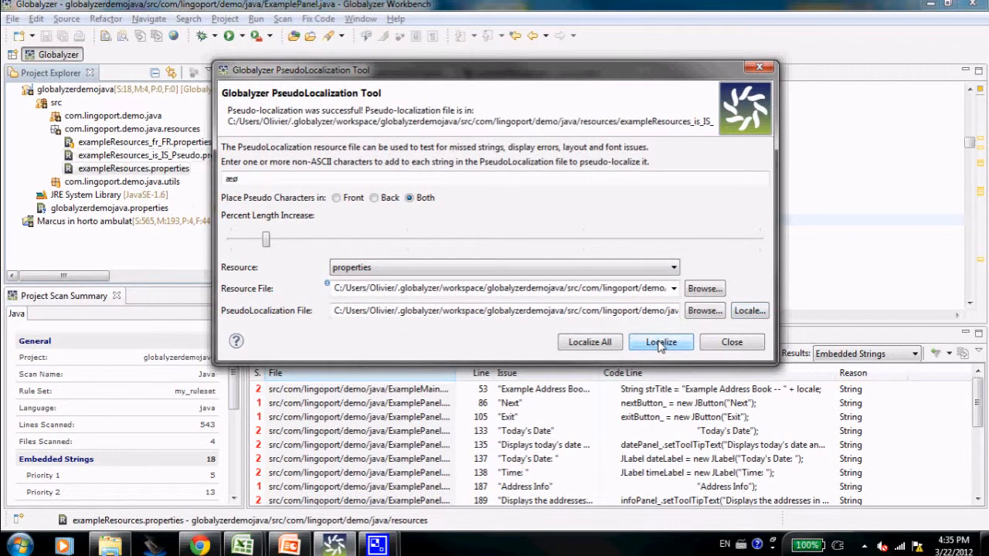
pyautogui.click(662, 343)
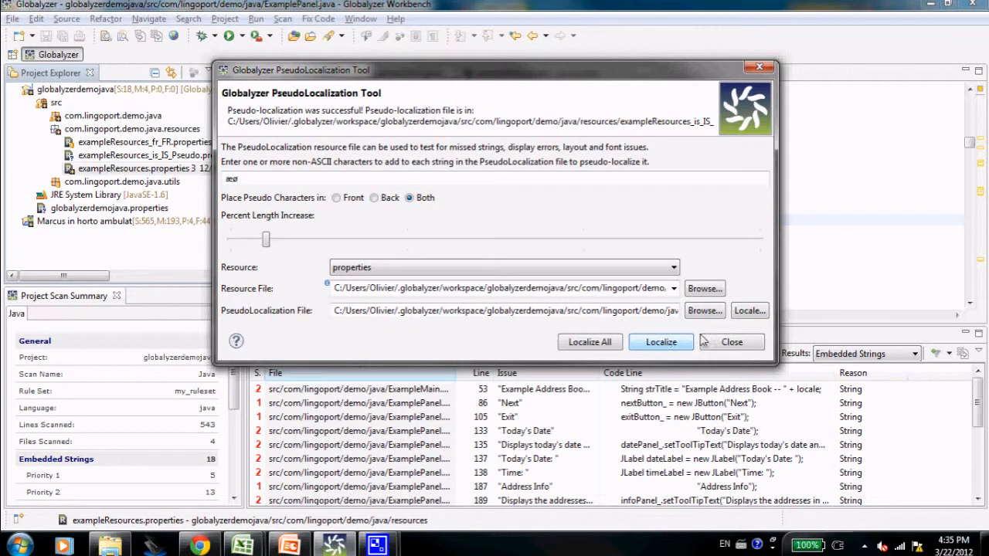
pyautogui.click(731, 341)
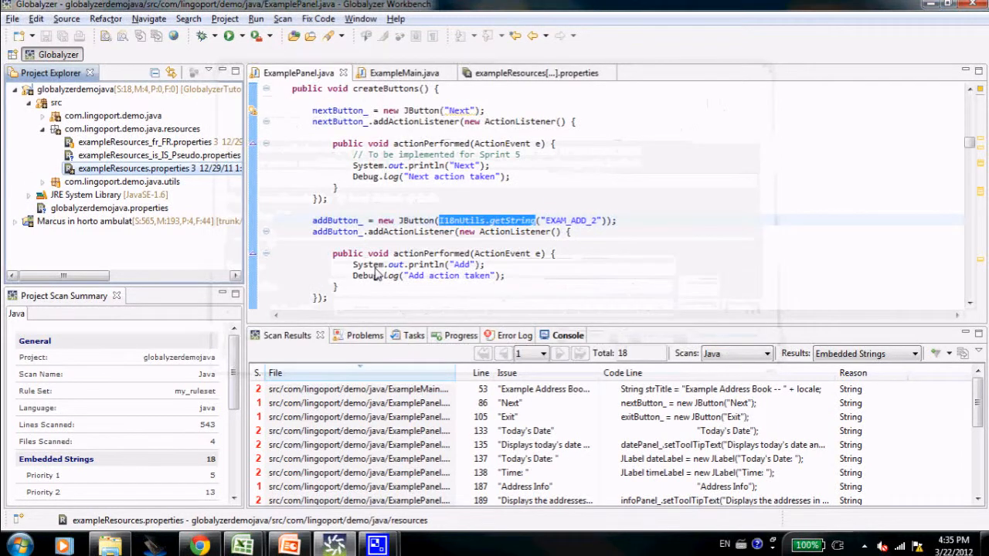
pyautogui.click(158, 155)
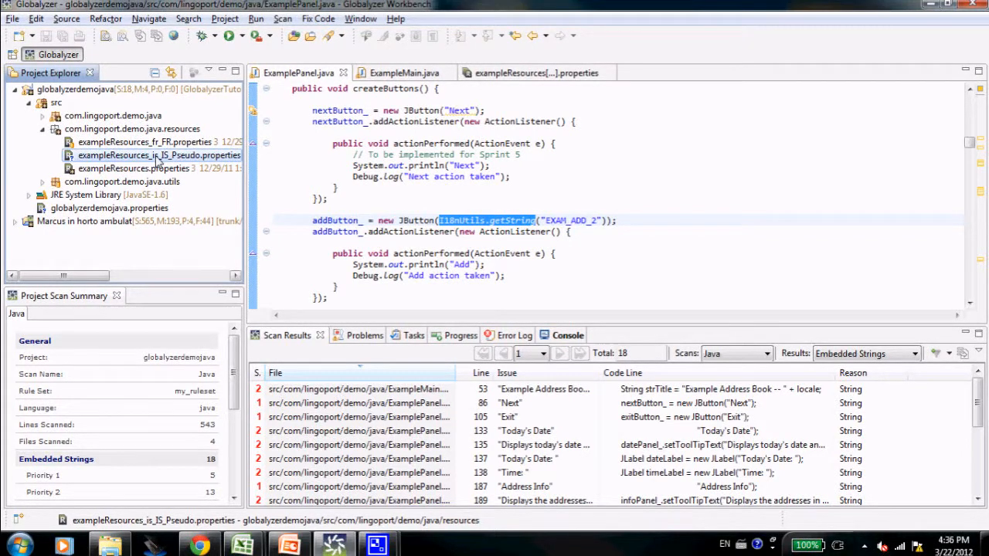
pyautogui.rightClick(160, 155)
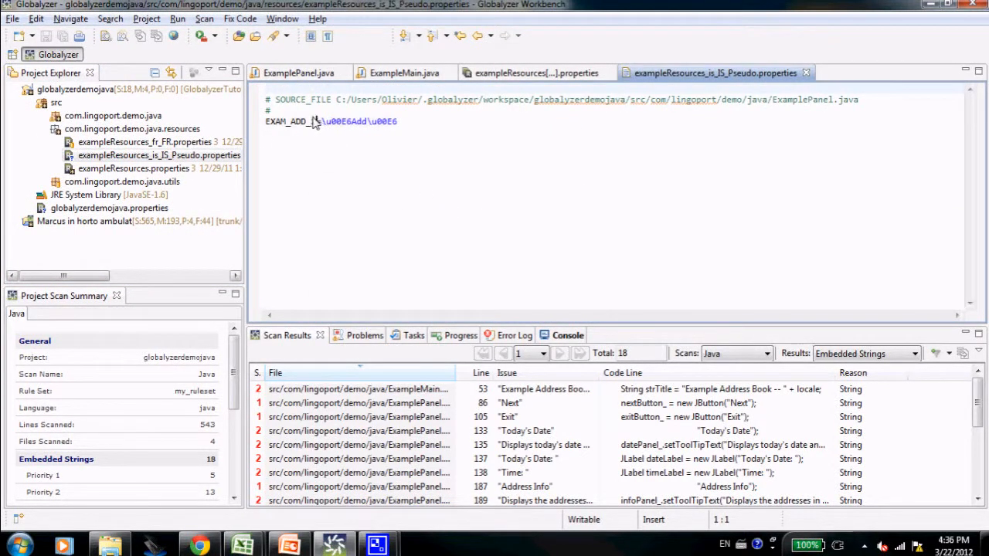
pyautogui.doubleClick(286, 120)
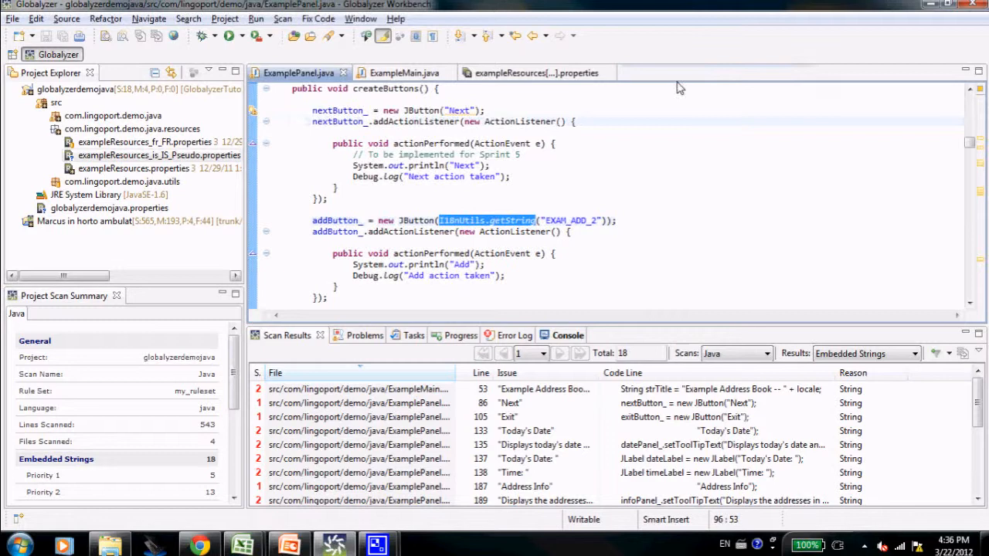
# - Show EXAM_ADD_2's translations in the properties editor and enter æ in the Icelandic (Iceland,Pseudo) field
pyautogui.click(534, 73)
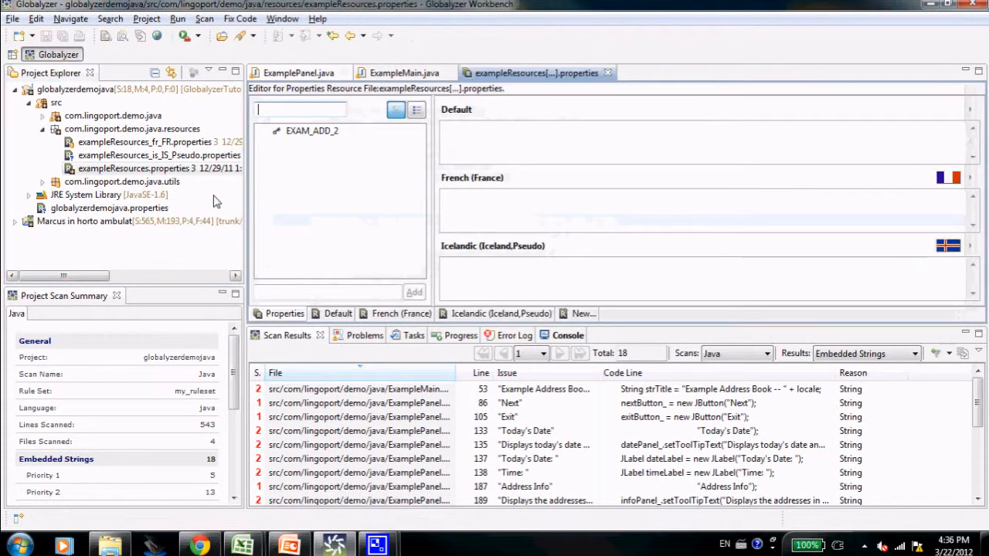
pyautogui.click(312, 130)
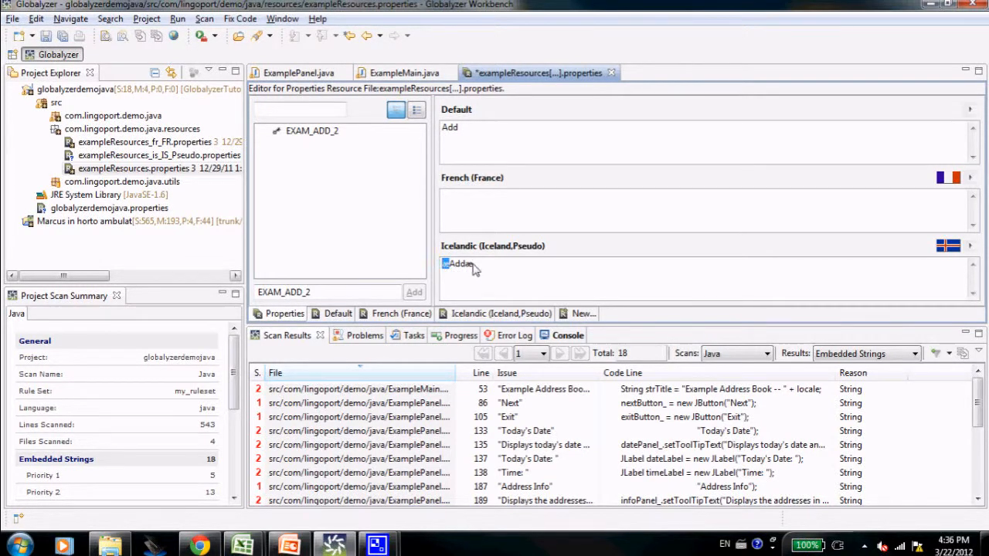
pyautogui.write('æ')
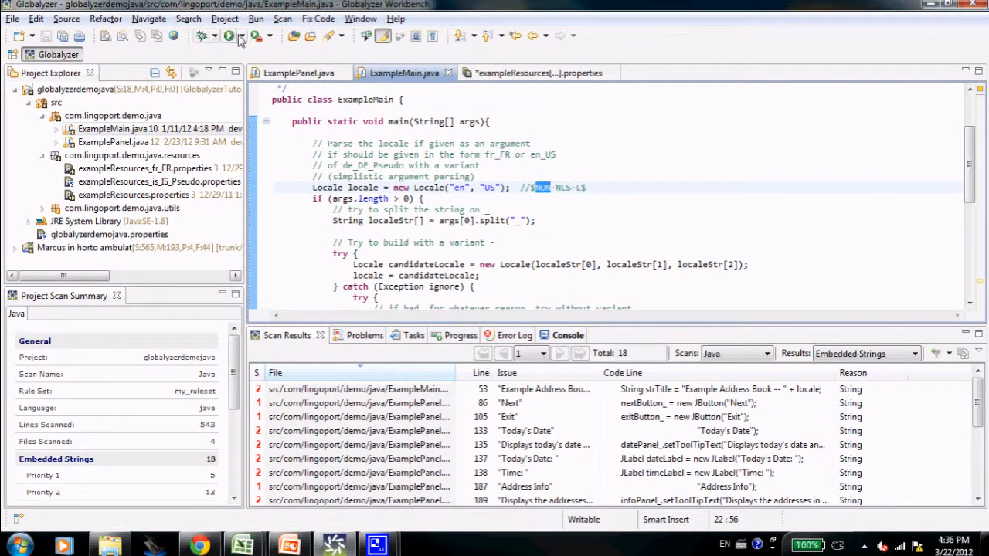
# - Give ExampleMain's run configuration the program argument is_IS_Pseudo and run it
pyautogui.click(241, 36)
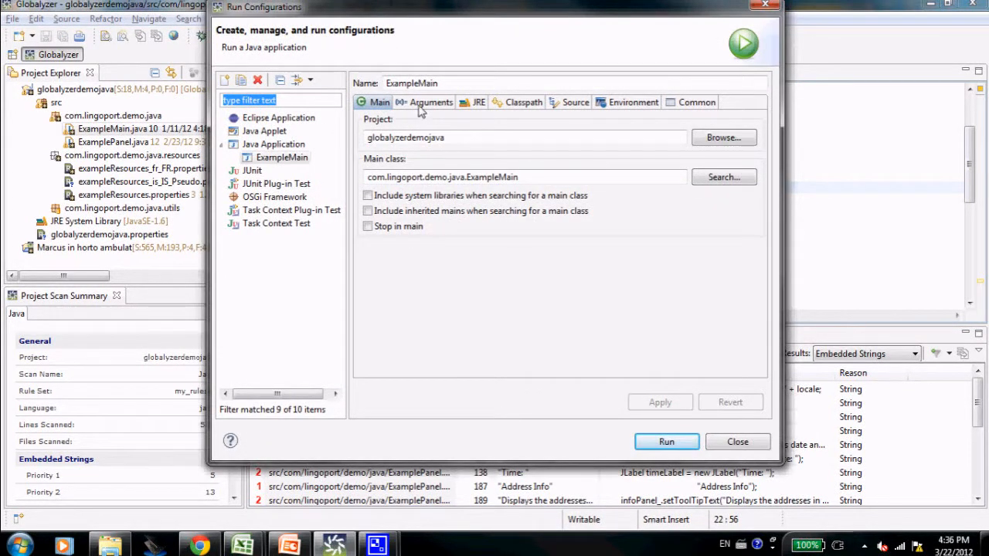
pyautogui.click(429, 102)
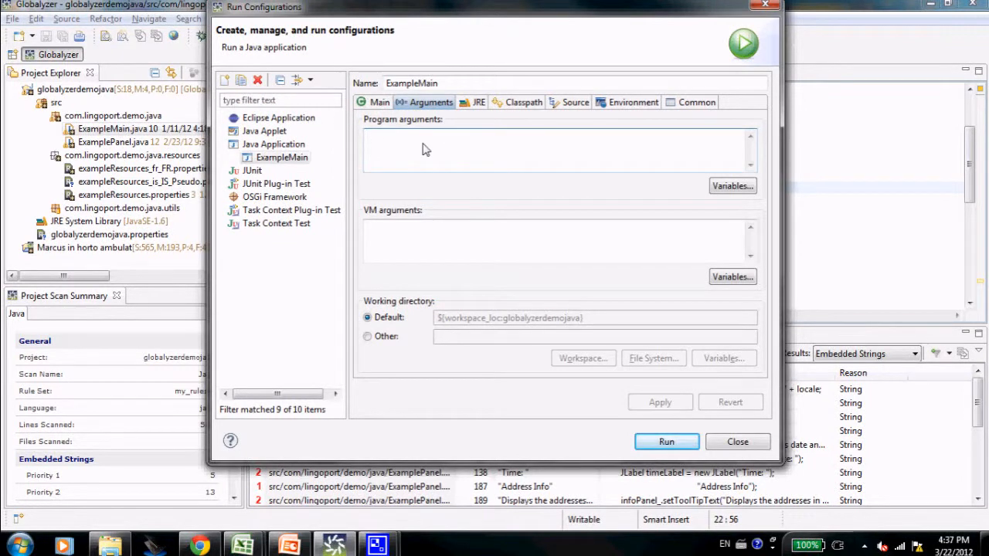
pyautogui.write('is_IS')
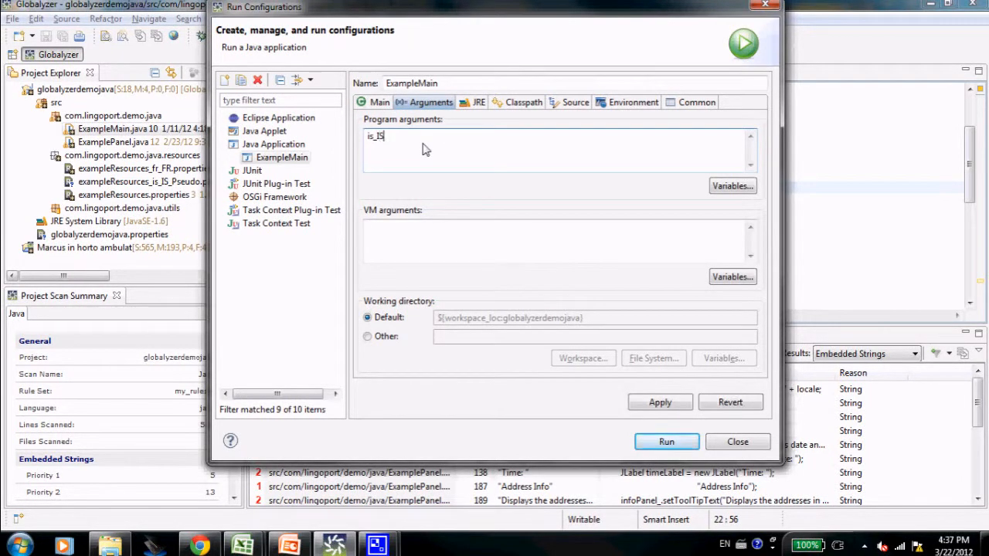
pyautogui.write('_Pseudo')
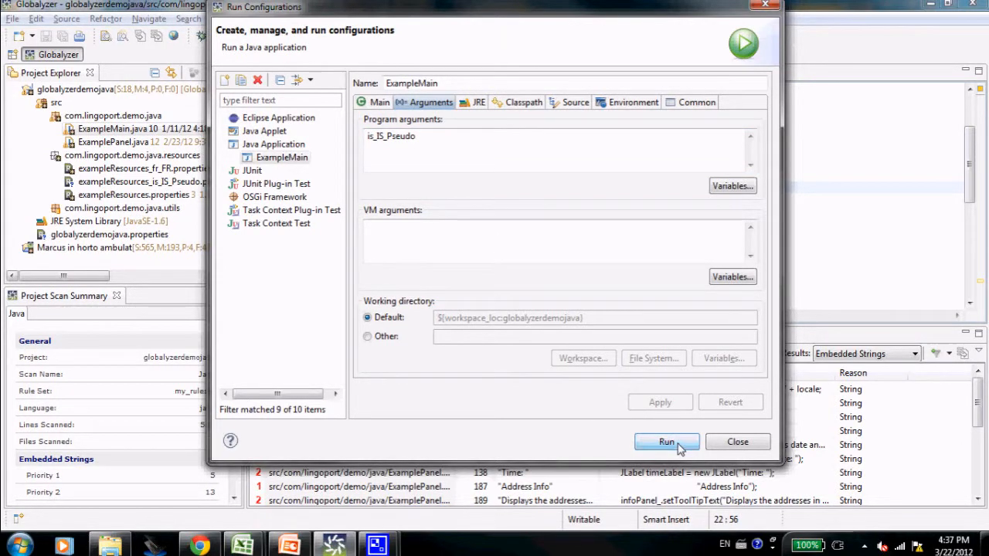
pyautogui.click(666, 442)
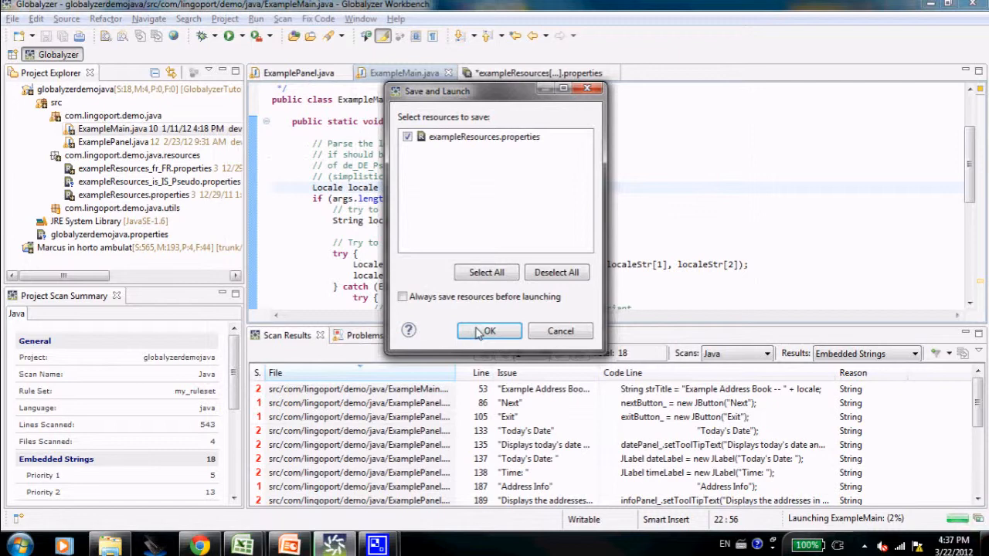
# - Save and launch the Address Book in the is_IS_Pseudo locale, then close its window
pyautogui.click(488, 331)
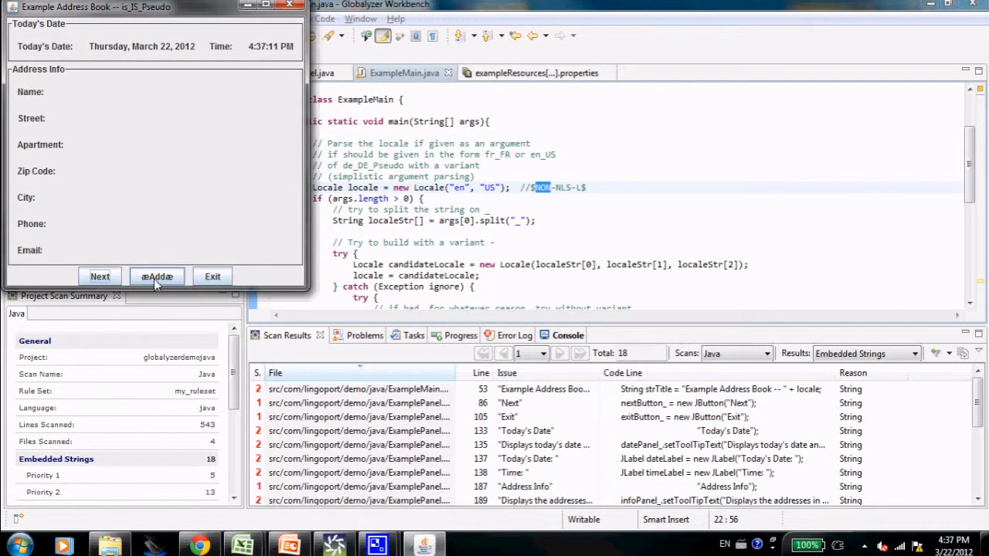
pyautogui.moveTo(170, 281)
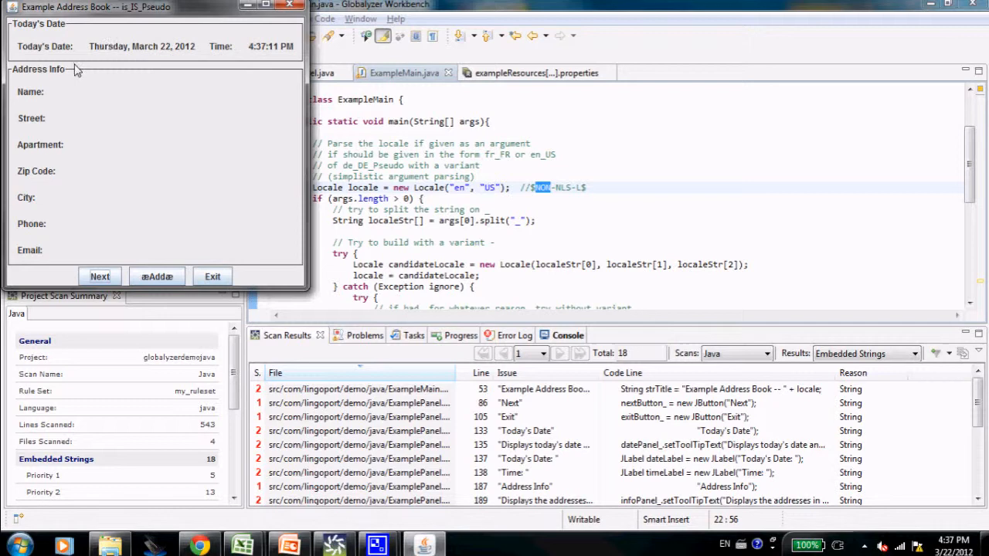
pyautogui.moveTo(95, 216)
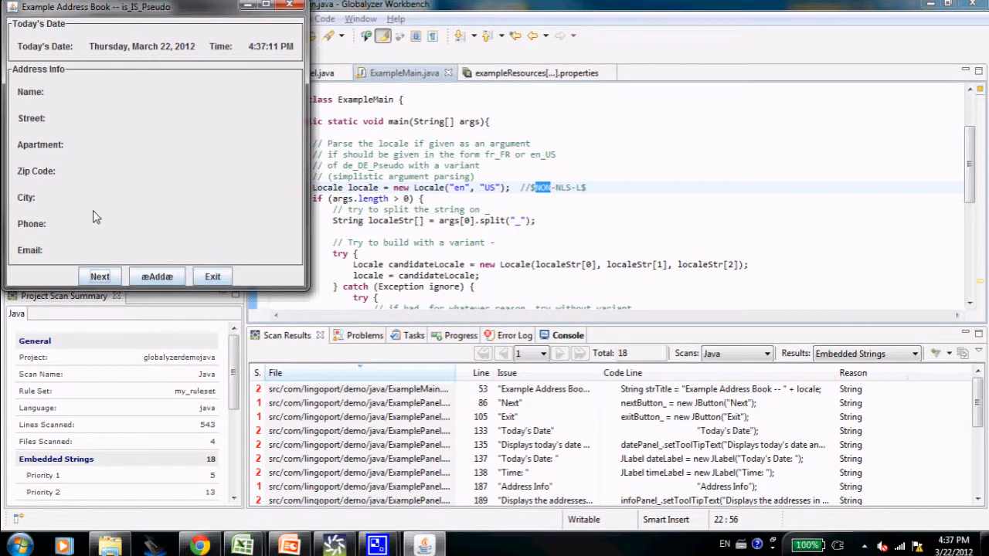
pyautogui.moveTo(291, 7)
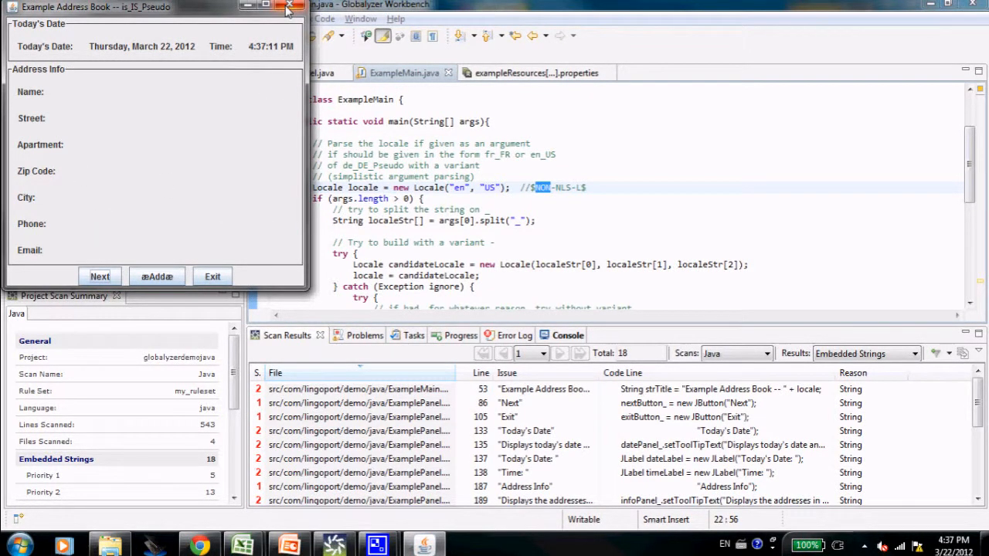
pyautogui.moveTo(287, 10)
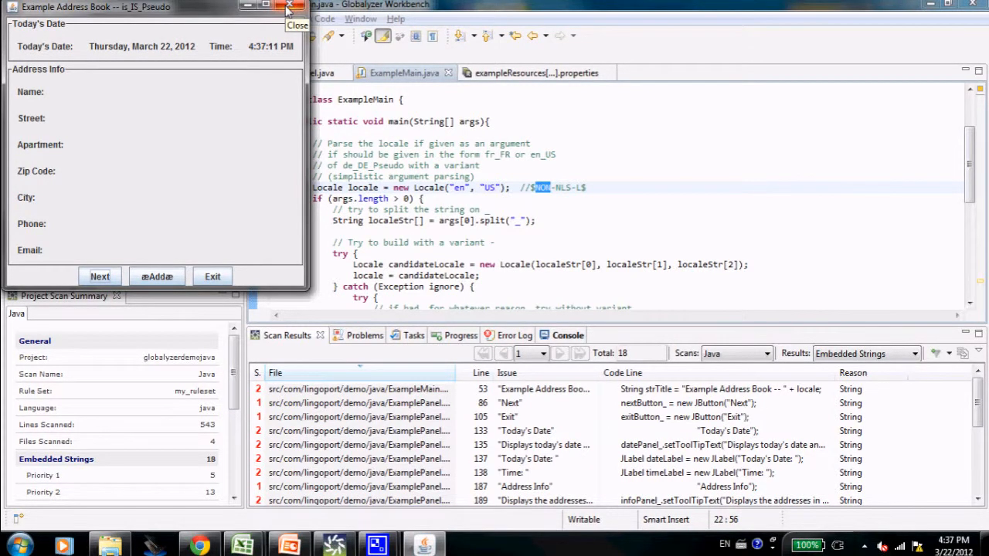
pyautogui.click(284, 6)
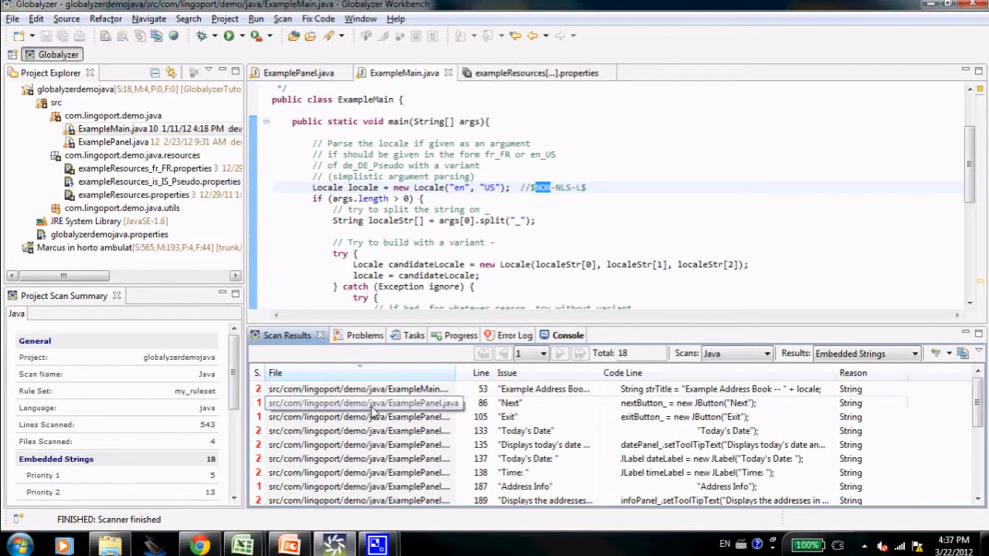
# - Externalize all remaining scan results, previewing Example Address Book, Today's Date: and Address Info, leaving no issues
pyautogui.rightClick(363, 402)
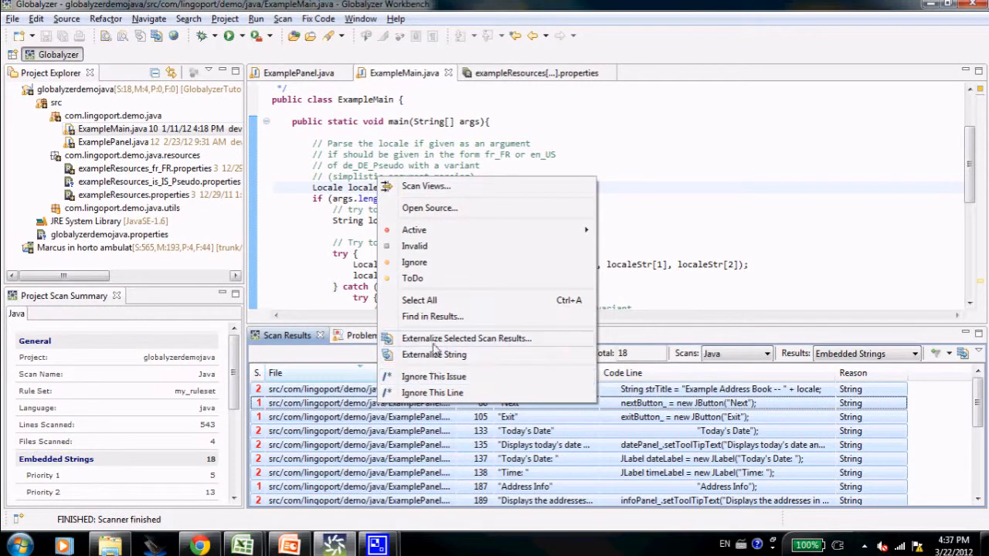
pyautogui.click(465, 338)
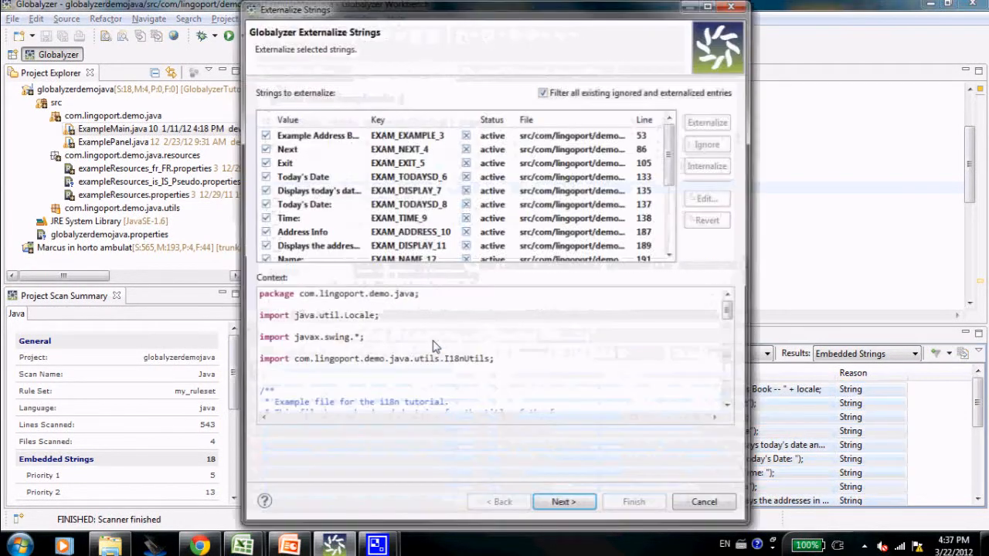
pyautogui.click(317, 135)
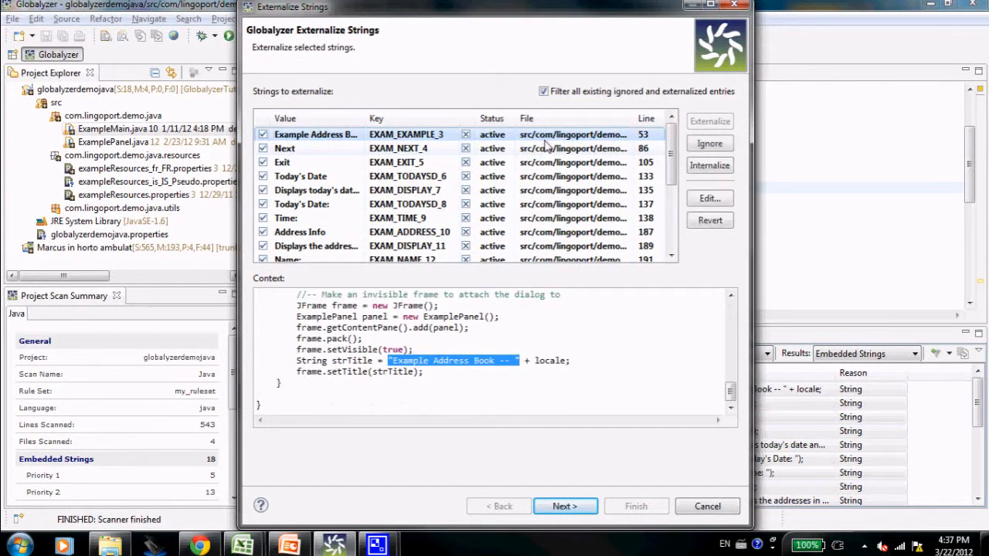
pyautogui.click(301, 204)
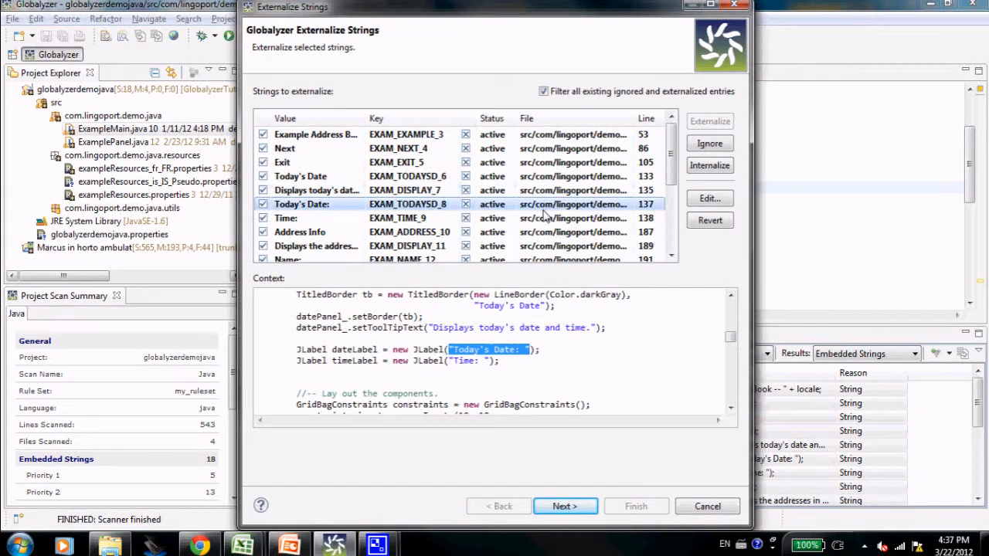
pyautogui.click(299, 231)
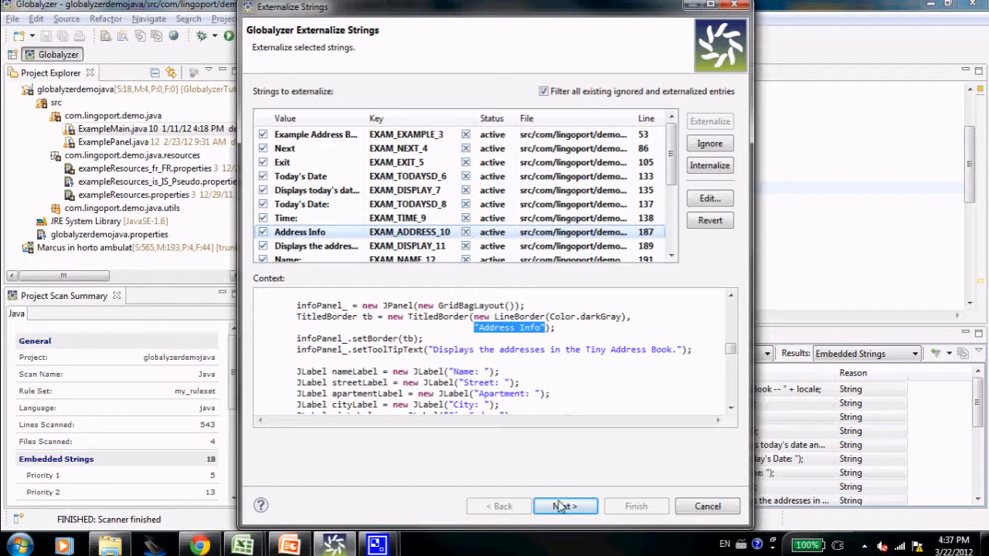
pyautogui.click(566, 506)
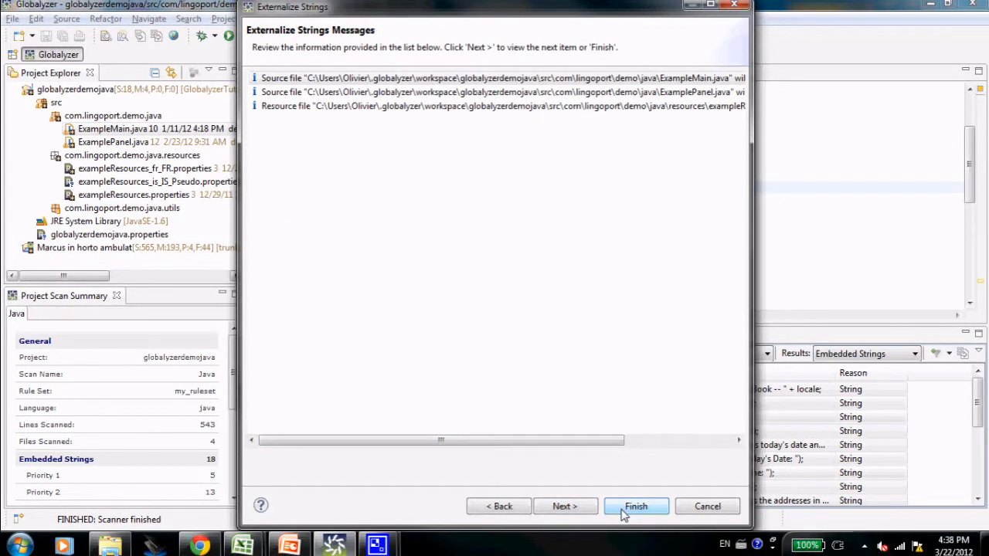
pyautogui.click(635, 507)
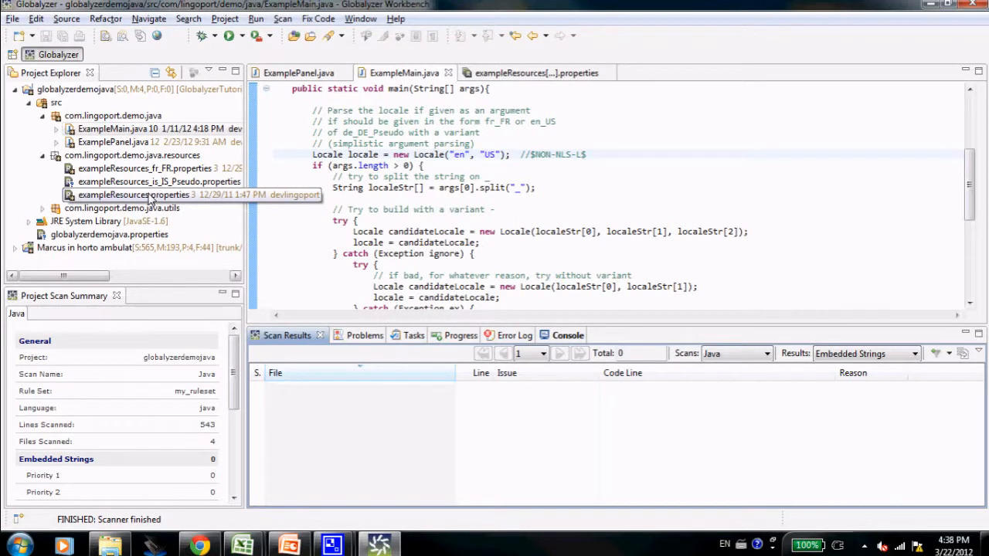
pyautogui.doubleClick(133, 195)
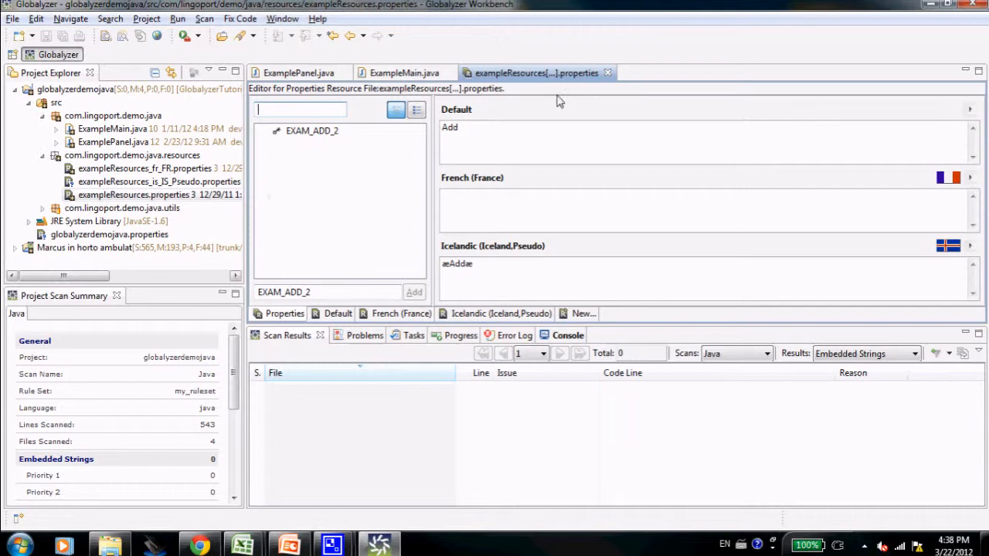
pyautogui.click(403, 73)
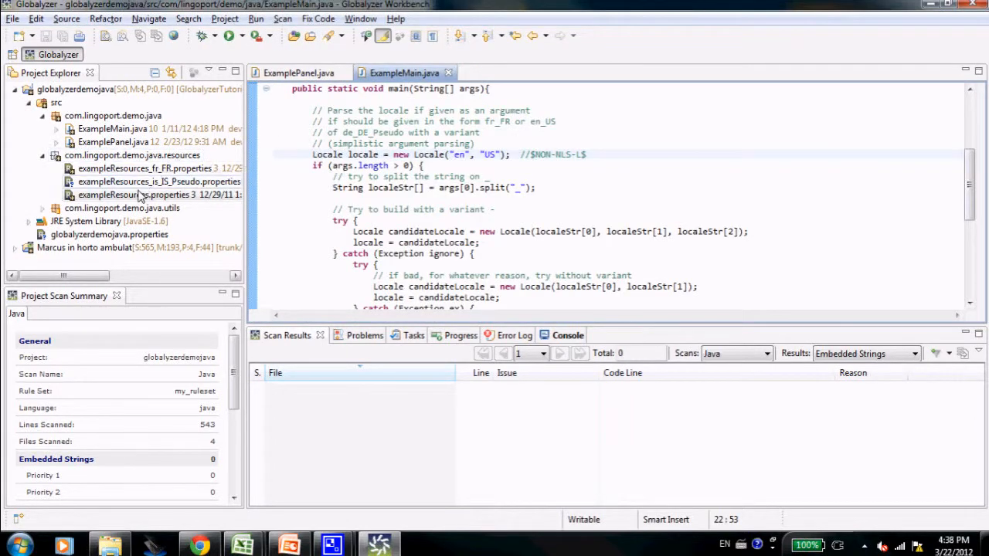
pyautogui.click(142, 195)
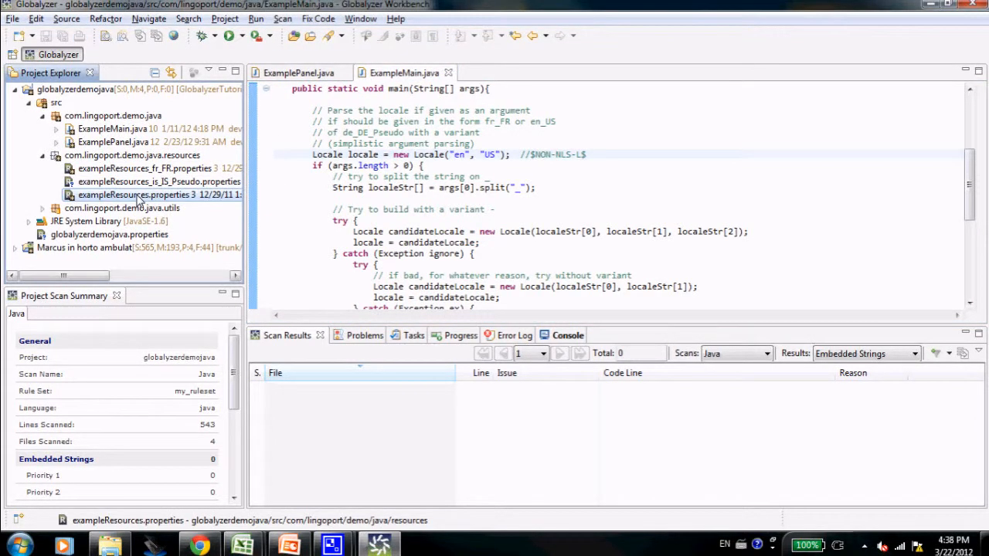
pyautogui.doubleClick(133, 195)
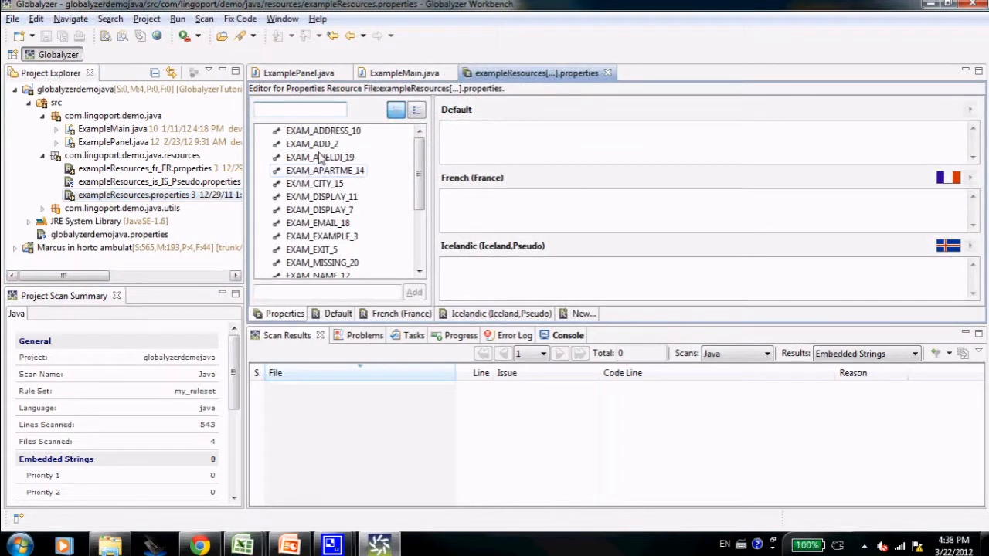
pyautogui.click(323, 130)
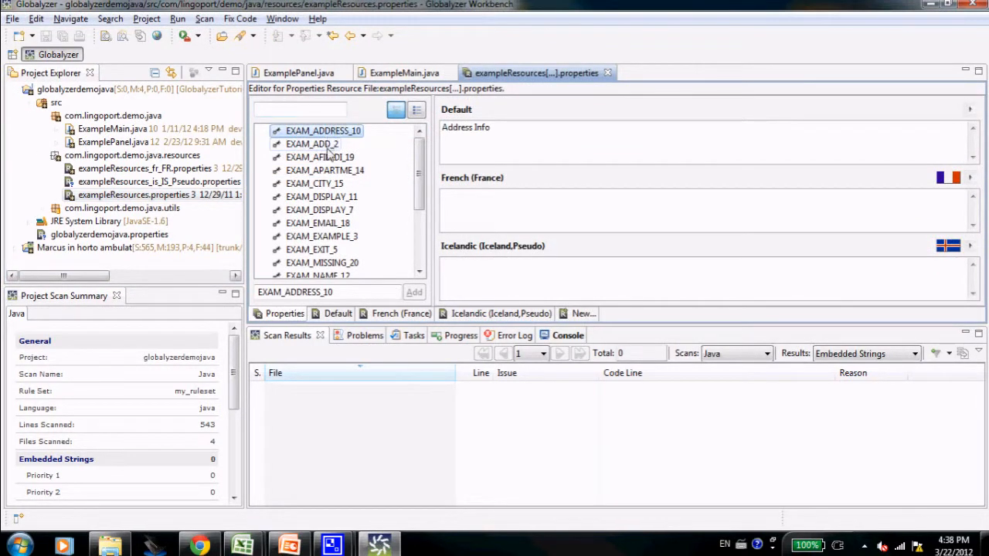
pyautogui.click(322, 196)
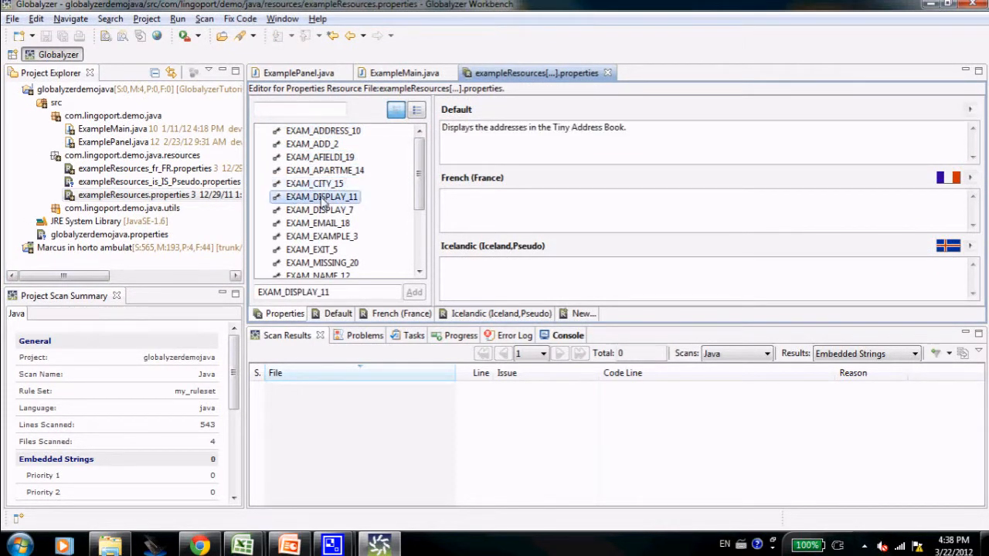
pyautogui.click(319, 222)
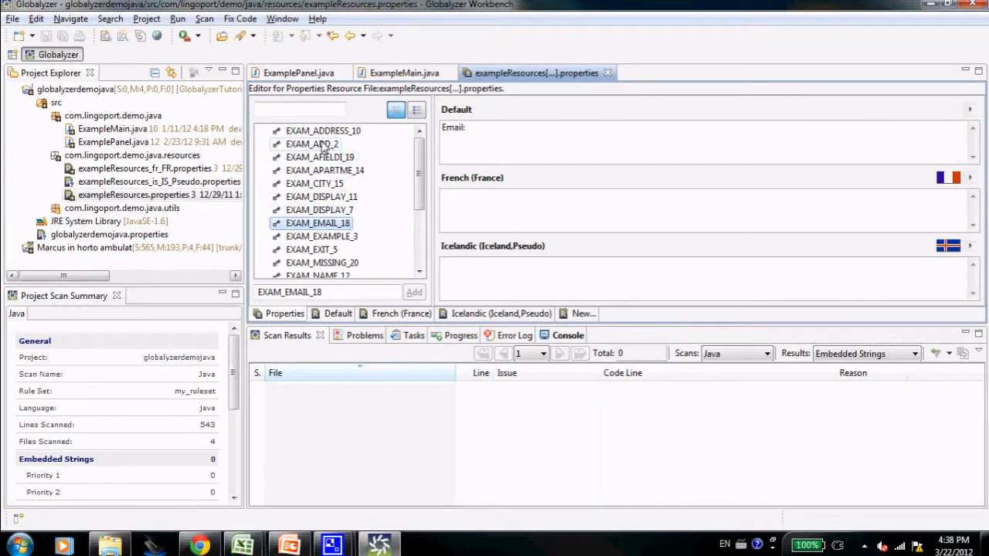
pyautogui.click(312, 143)
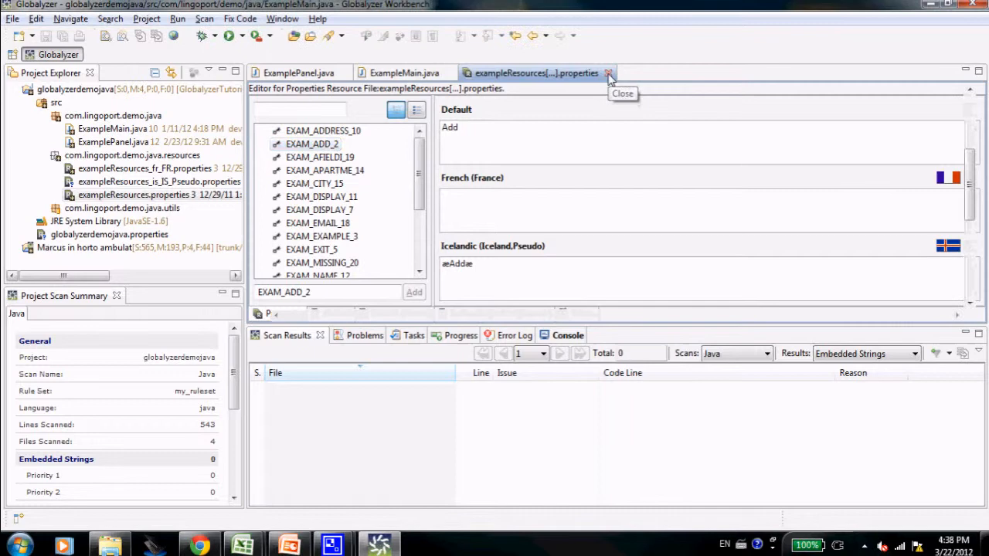
pyautogui.click(609, 72)
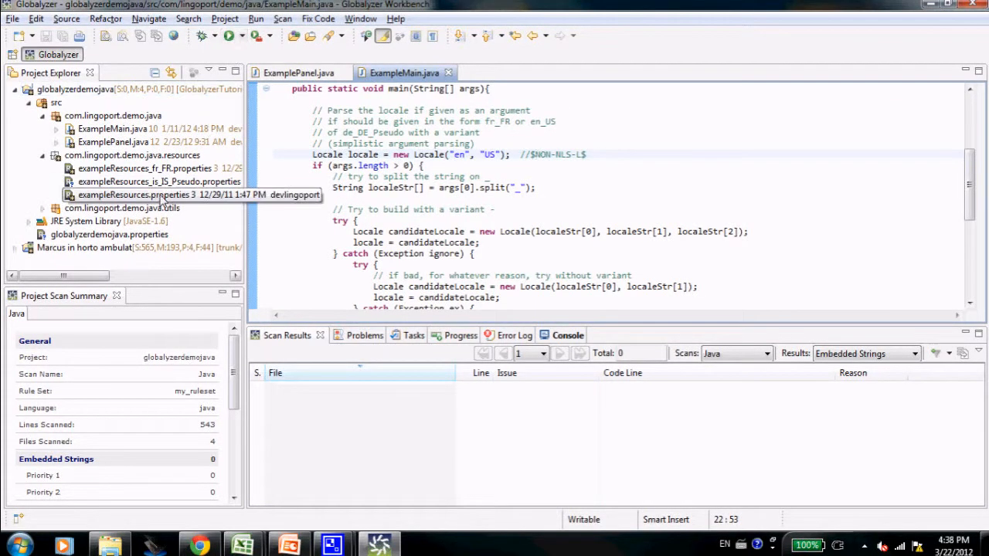
# - Rerun Pseudo Localization on exampleResources.properties, overwriting exampleResources_is_IS_Pseudo.properties
pyautogui.rightClick(139, 194)
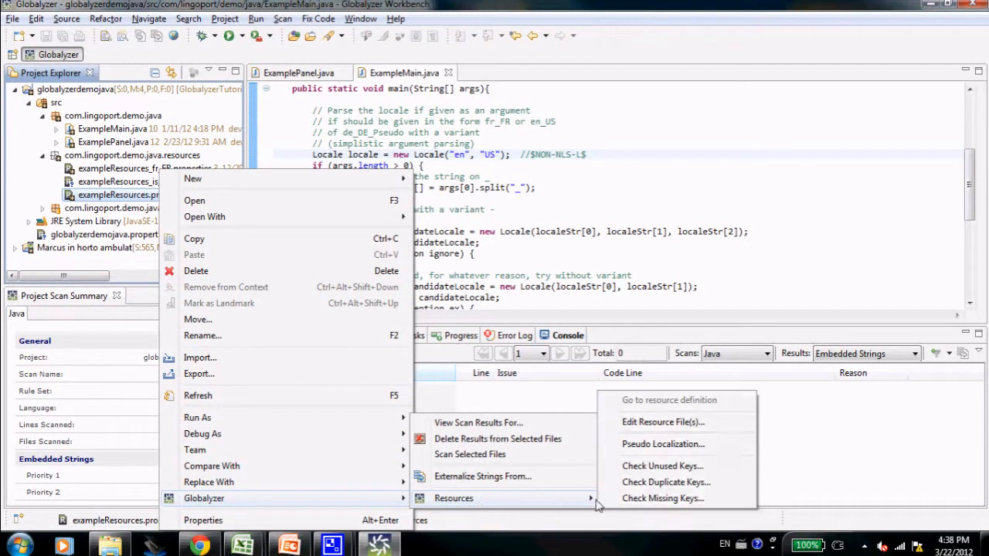
pyautogui.click(661, 444)
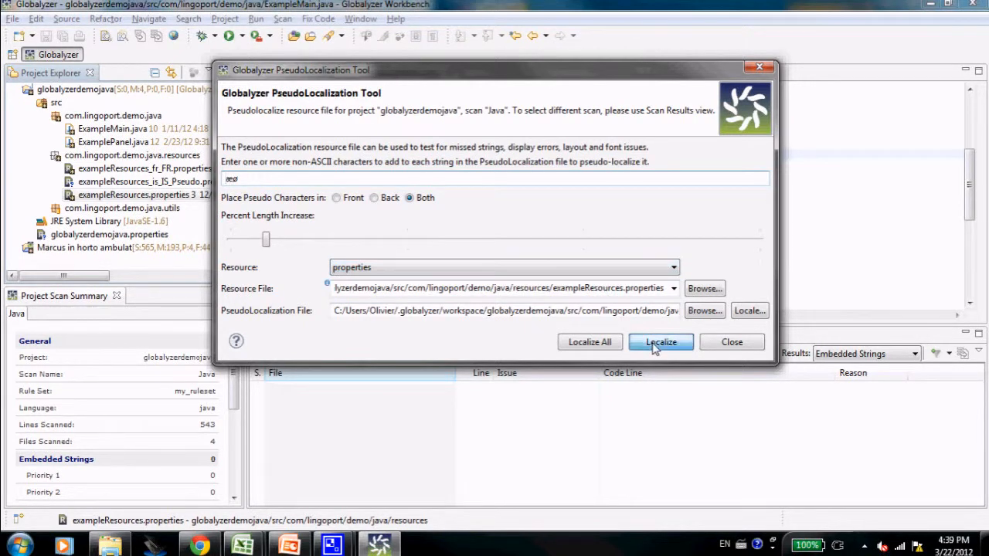
pyautogui.click(660, 342)
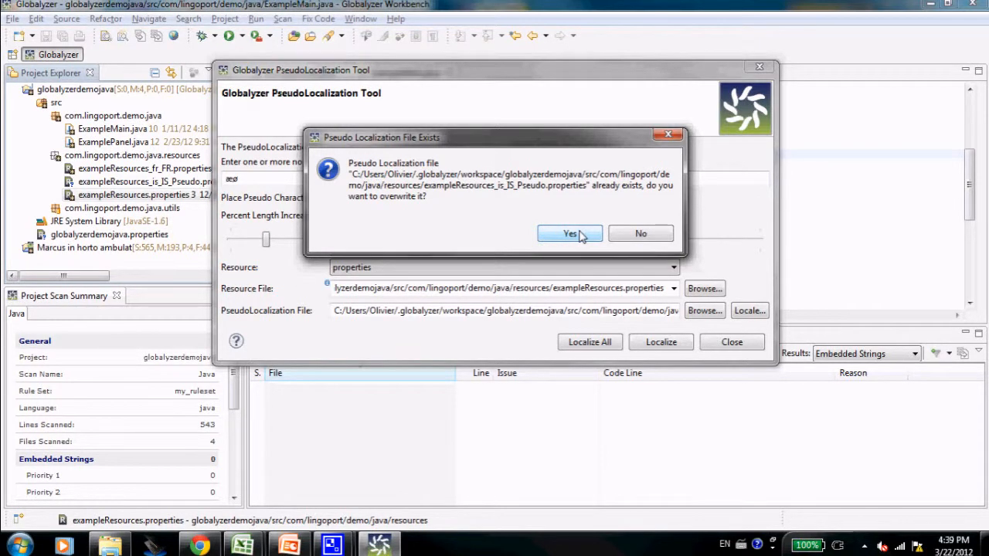
pyautogui.click(569, 234)
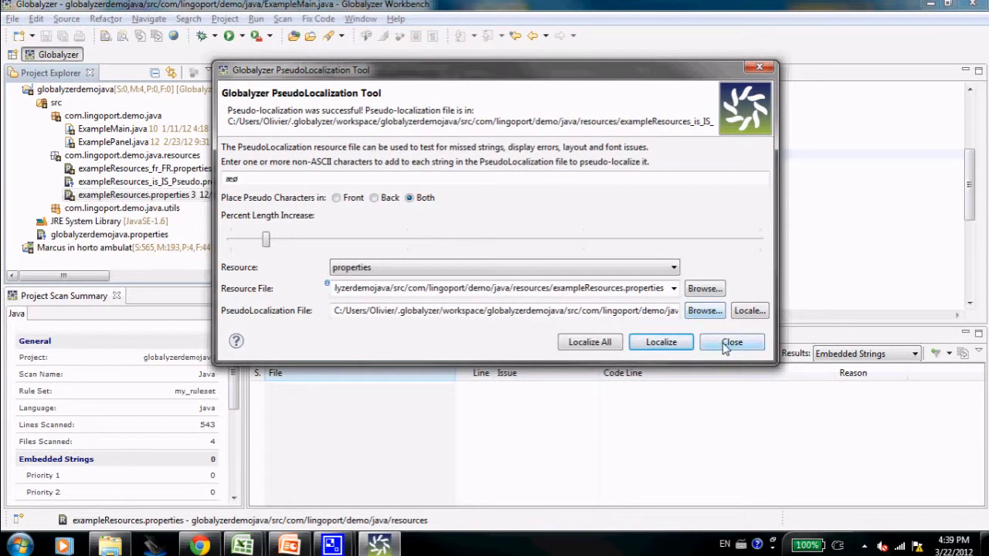
pyautogui.click(732, 341)
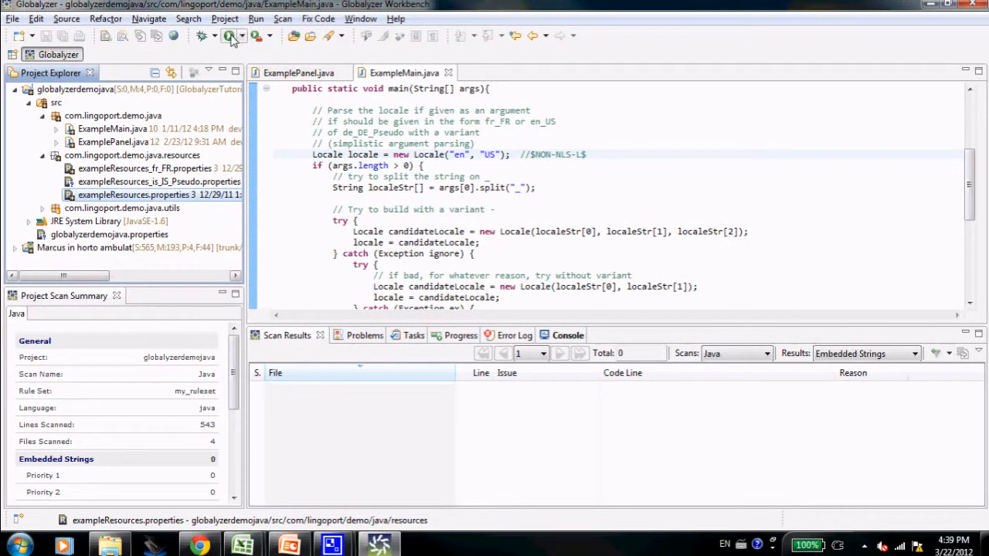
# - Run ExampleMain and step to the next entry in the pseudo-Icelandic Address Book
pyautogui.click(228, 36)
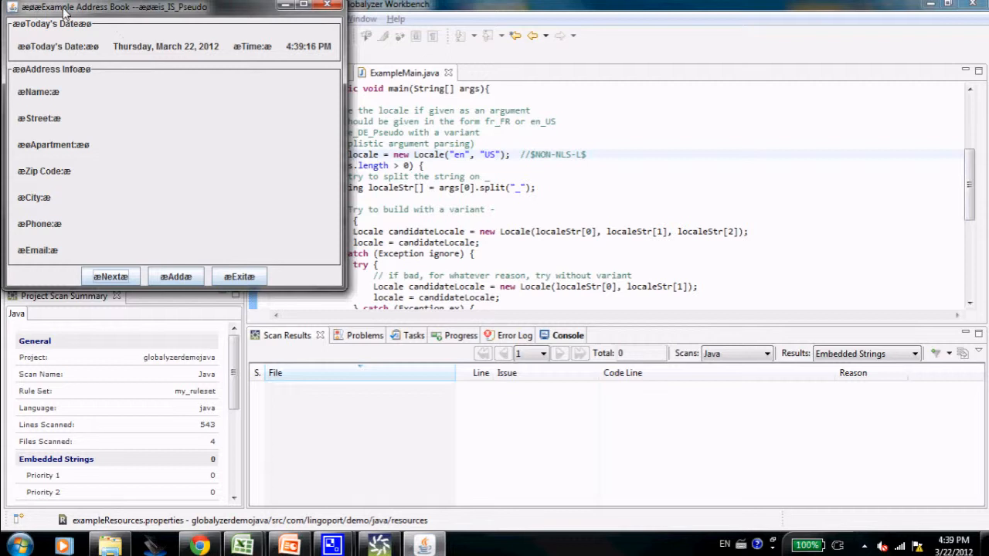
pyautogui.moveTo(60, 100)
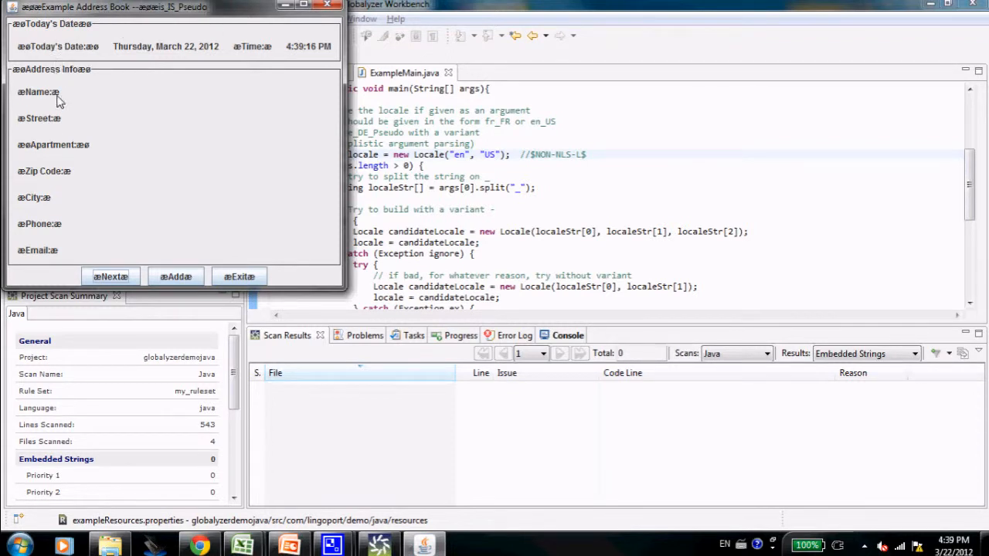
pyautogui.moveTo(116, 49)
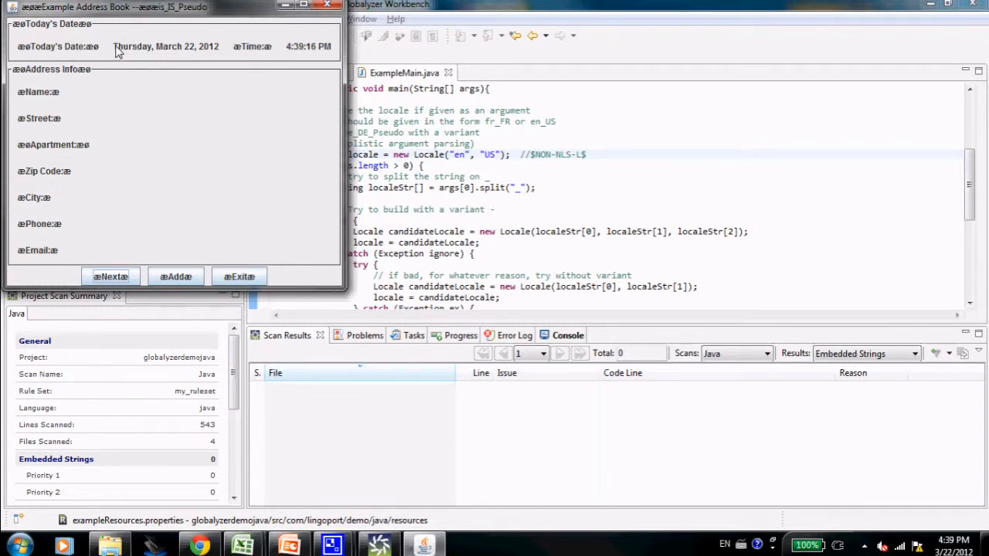
pyautogui.moveTo(137, 47)
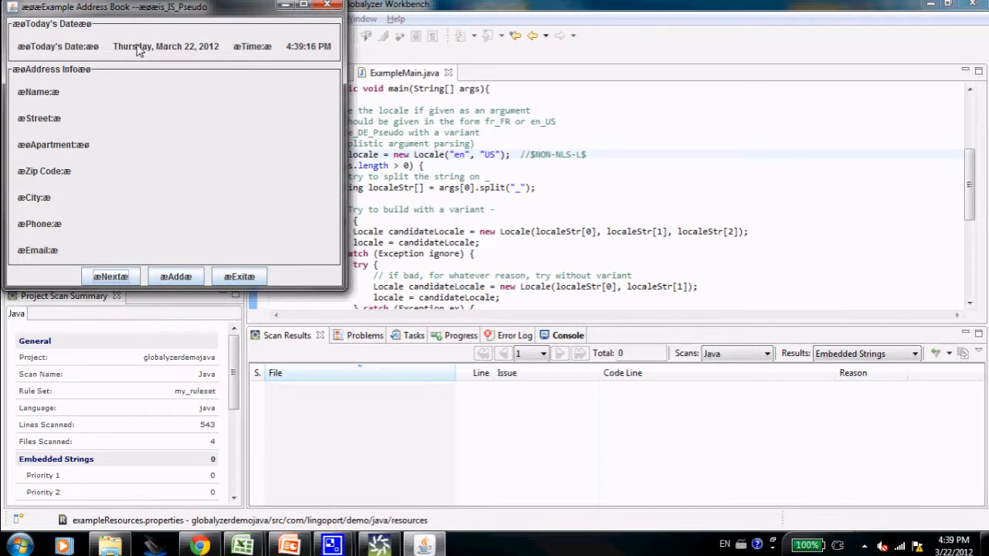
pyautogui.moveTo(136, 48)
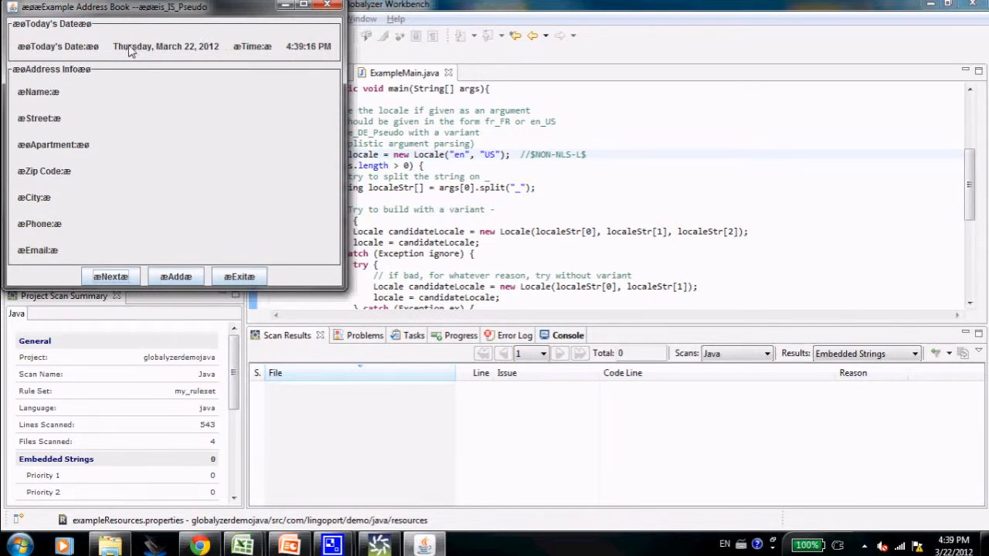
pyautogui.moveTo(220, 53)
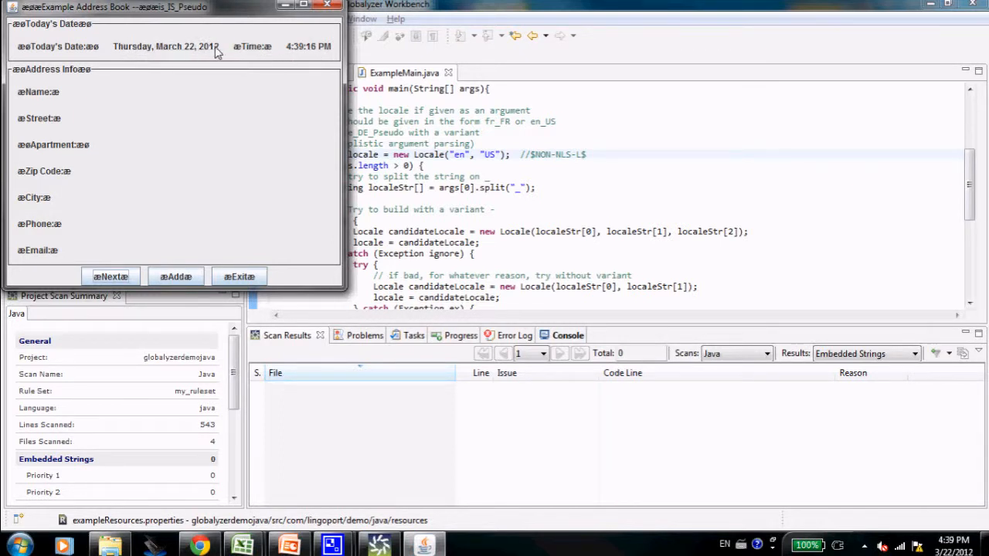
pyautogui.moveTo(58, 46)
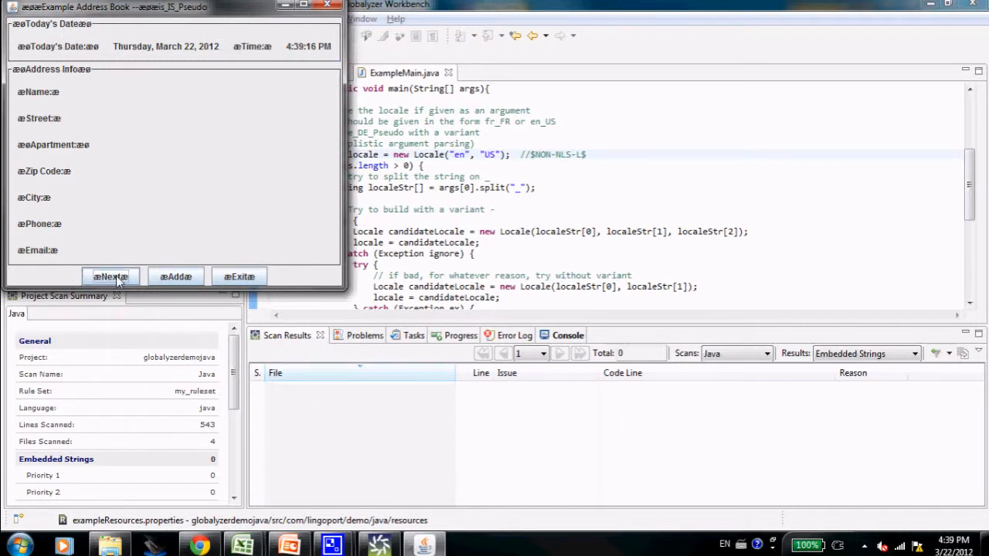
pyautogui.click(111, 277)
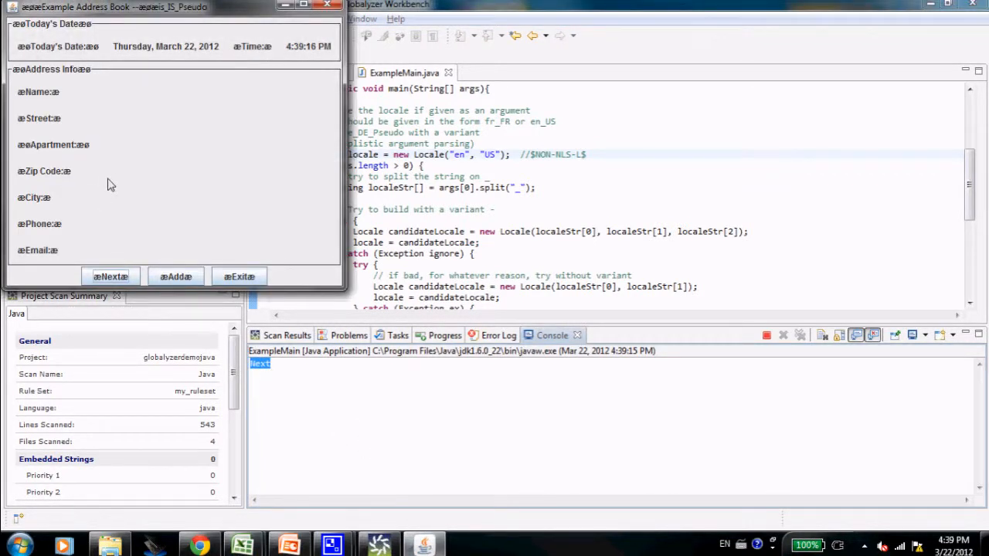
pyautogui.moveTo(865, 222)
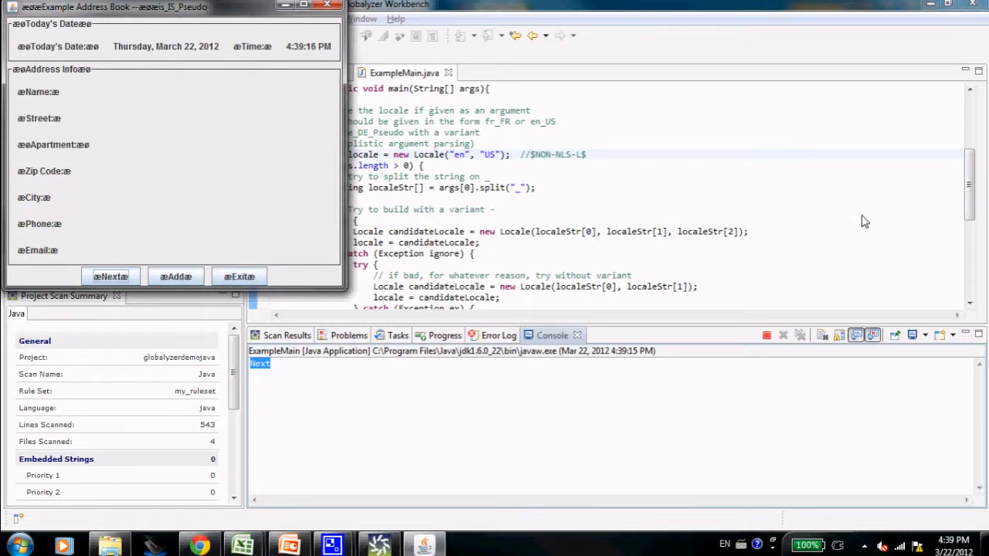